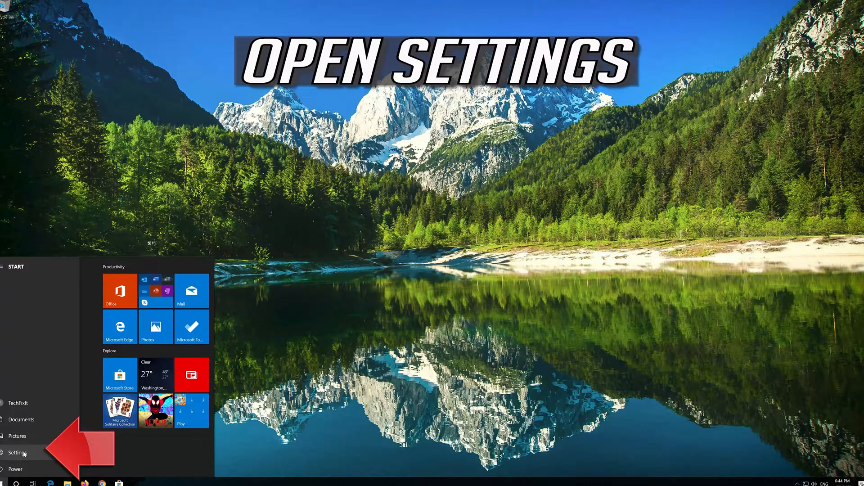
- Open Settings from the Start menu and go to Update & Security
{"action": "left_click", "coordinate": [17, 452]}
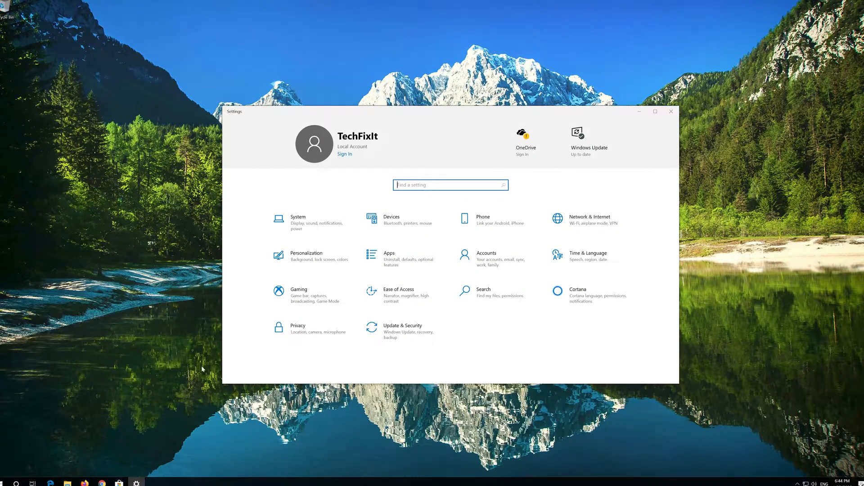
{"action": "mouse_move", "coordinate": [403, 332]}
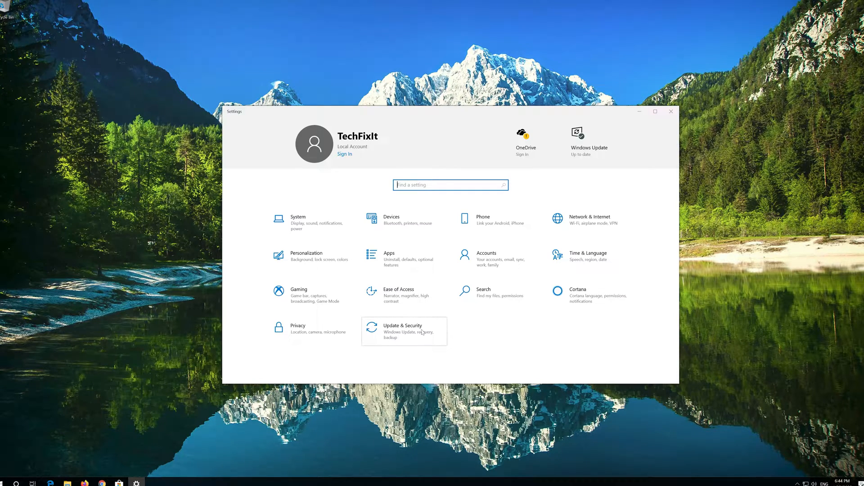
{"action": "left_click", "coordinate": [403, 330]}
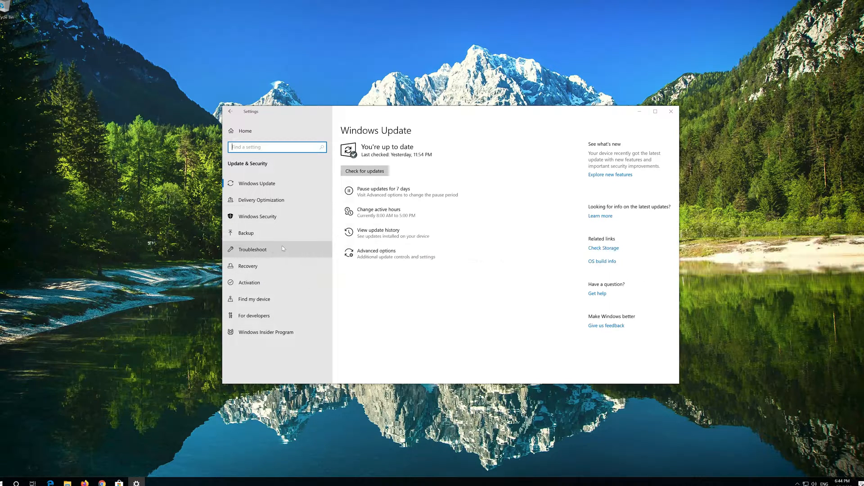
{"action": "mouse_move", "coordinate": [282, 249]}
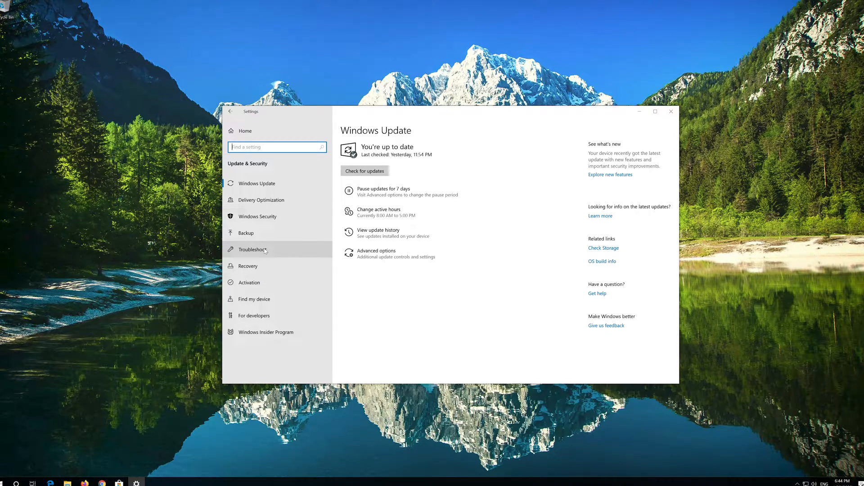
- Switch to the Troubleshoot page and expand the Windows Update troubleshooter entry
{"action": "left_click", "coordinate": [253, 249]}
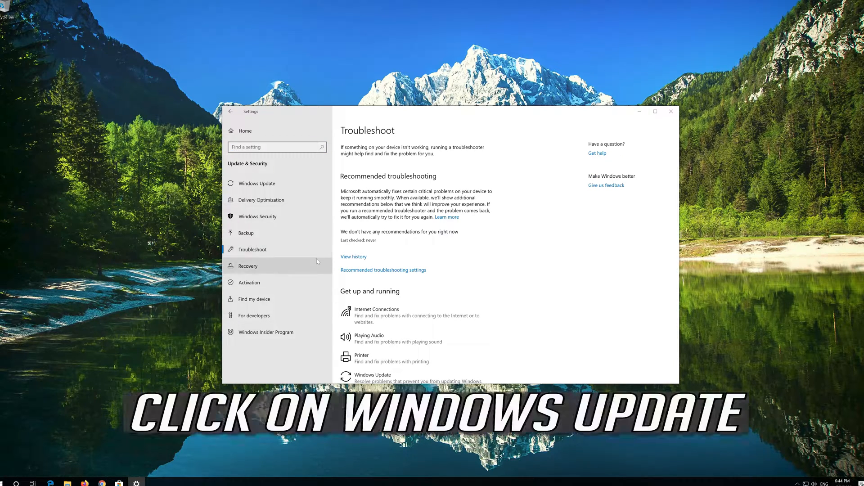
{"action": "scroll", "scroll_direction": "down", "scroll_amount": 3}
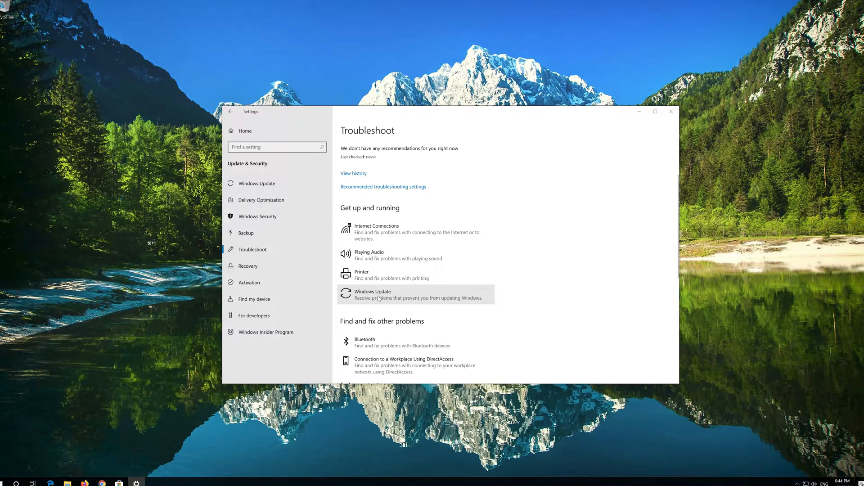
{"action": "left_click", "coordinate": [380, 294]}
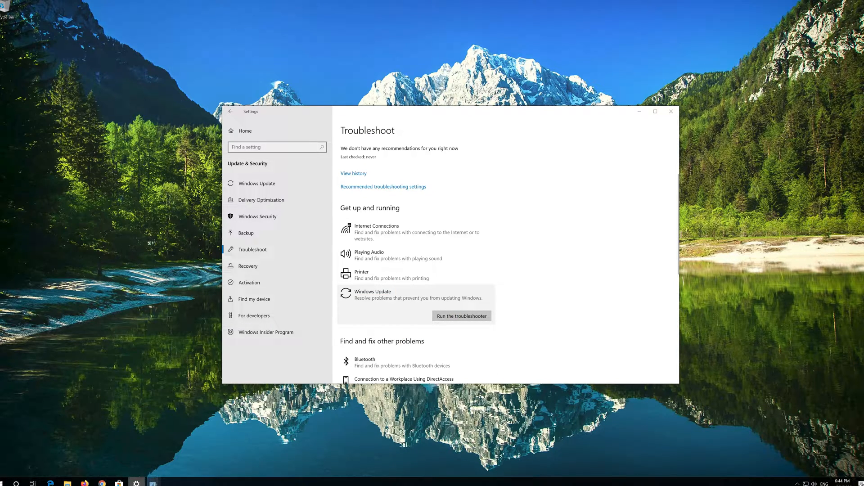
- Run the Windows Update troubleshooter, close Settings, and close the troubleshooter after it finishes
{"action": "left_click", "coordinate": [462, 316]}
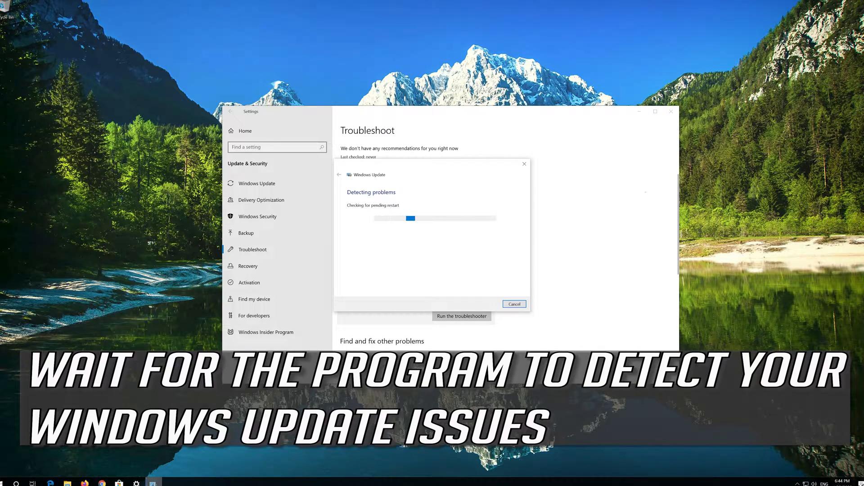
{"action": "mouse_move", "coordinate": [671, 112]}
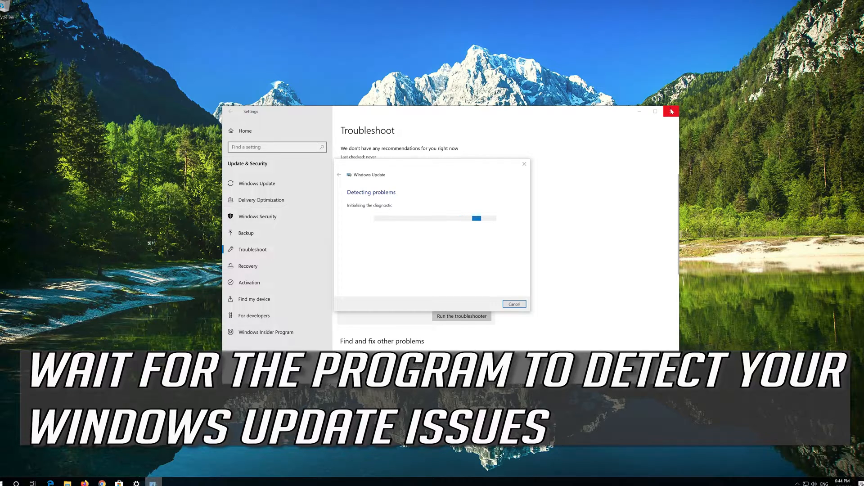
{"action": "left_click", "coordinate": [671, 111]}
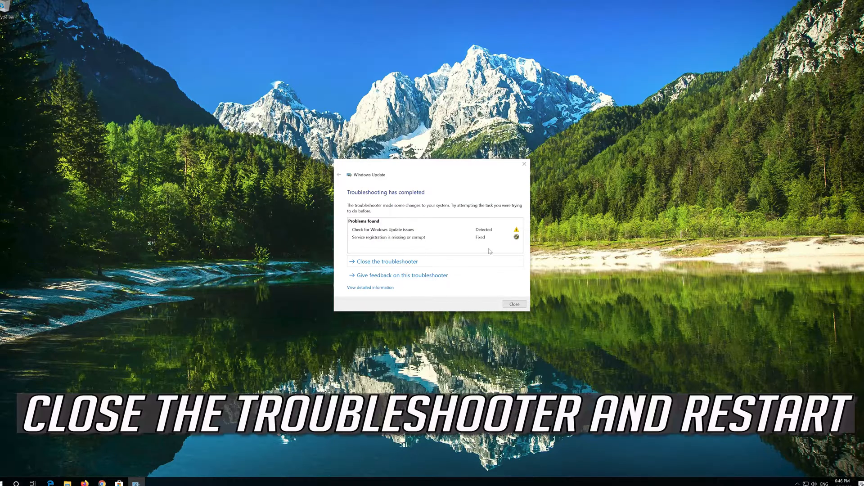
{"action": "mouse_move", "coordinate": [442, 242]}
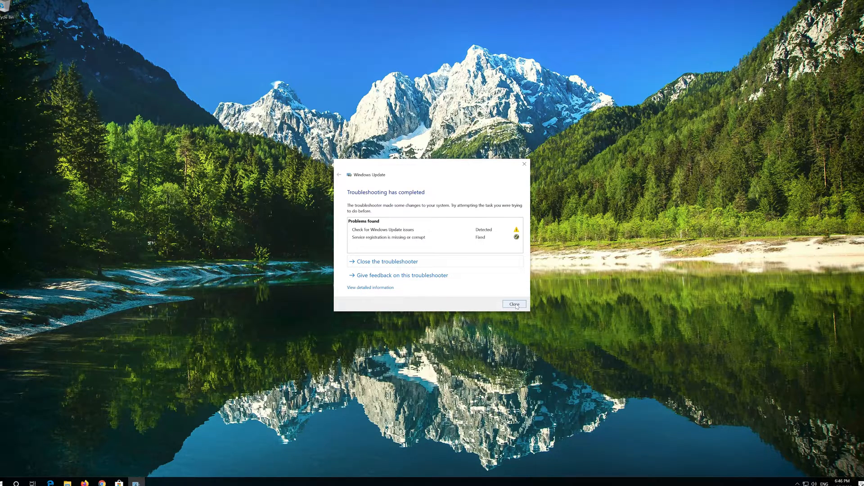
{"action": "left_click", "coordinate": [514, 305]}
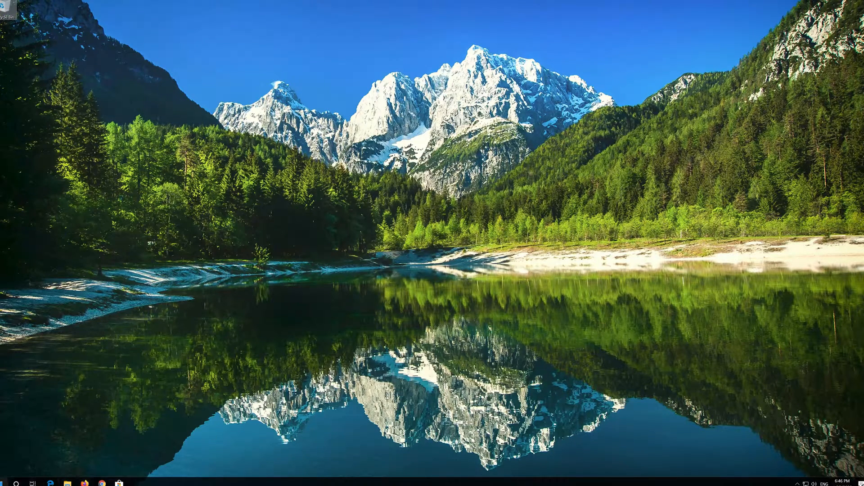
- Search CMD from Start and launch Command Prompt as administrator
{"action": "left_click", "coordinate": [7, 482]}
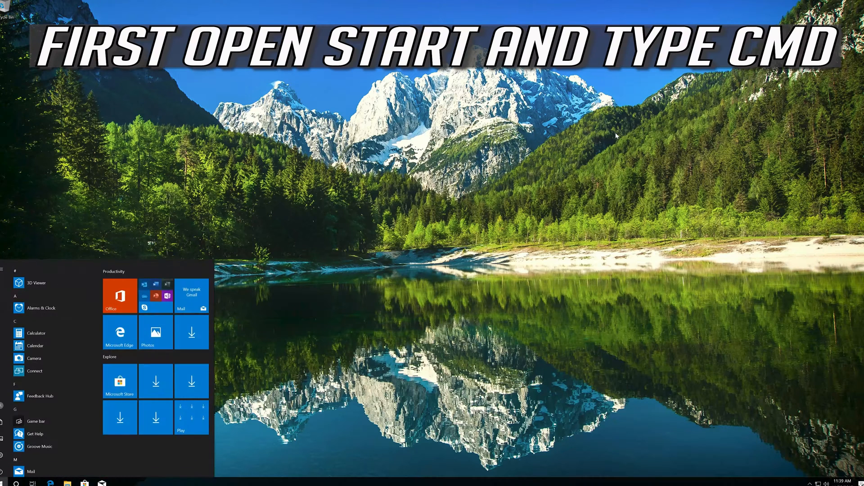
{"action": "type", "text": "CMD"}
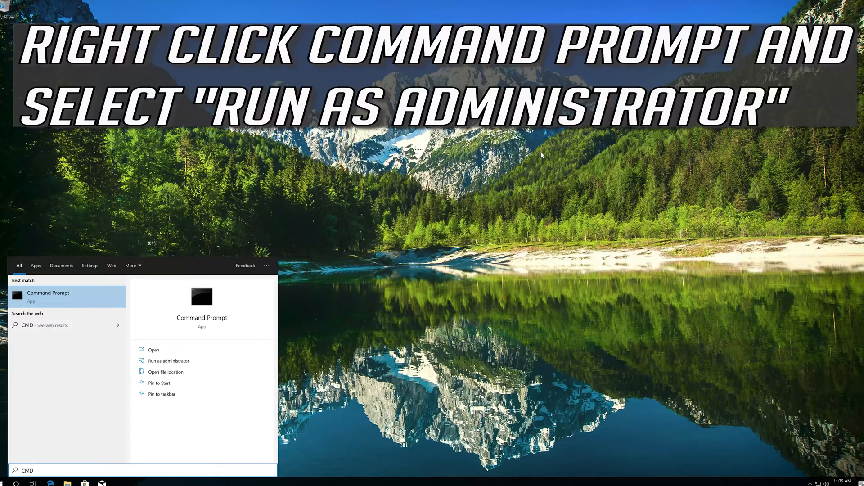
{"action": "right_click", "coordinate": [48, 293]}
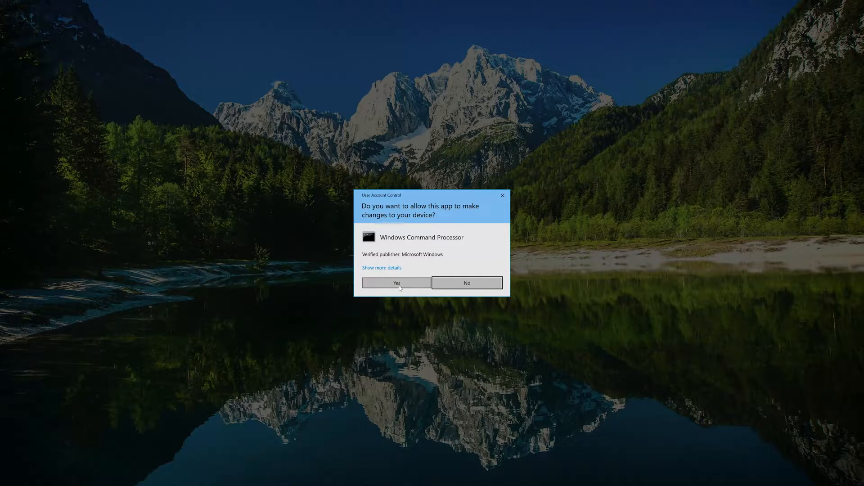
{"action": "left_click", "coordinate": [396, 283]}
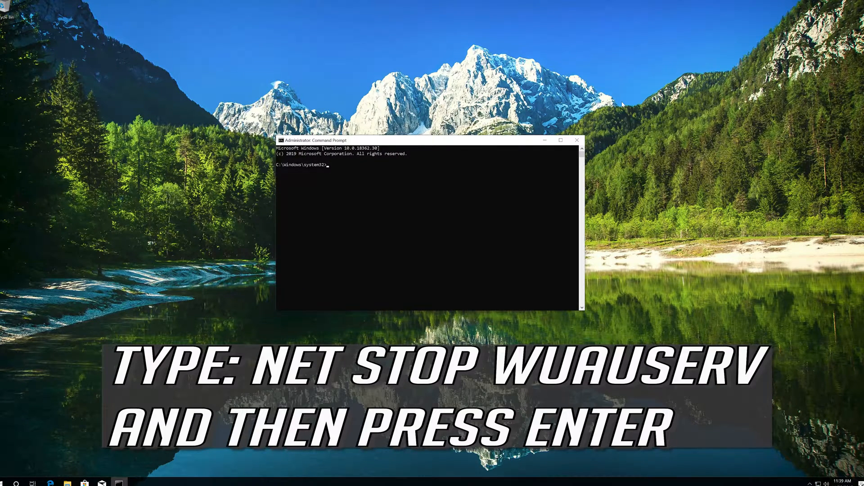
- Run net stop wuauserv, net stop bits and net stop cryptsvc
{"action": "type", "text": "net stop w"}
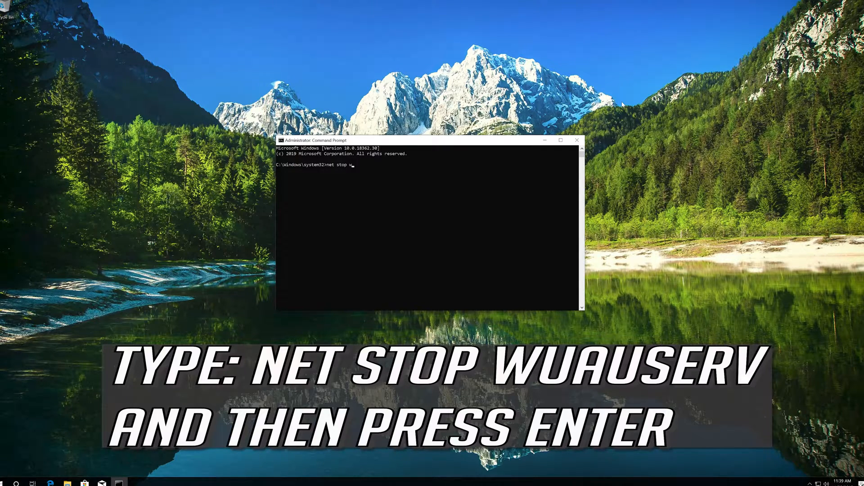
{"action": "type", "text": "uauserv"}
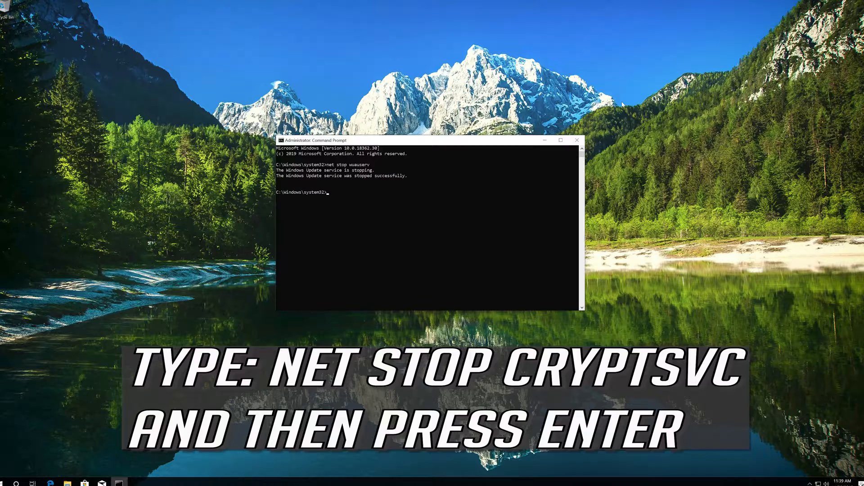
{"action": "type", "text": "net stop"}
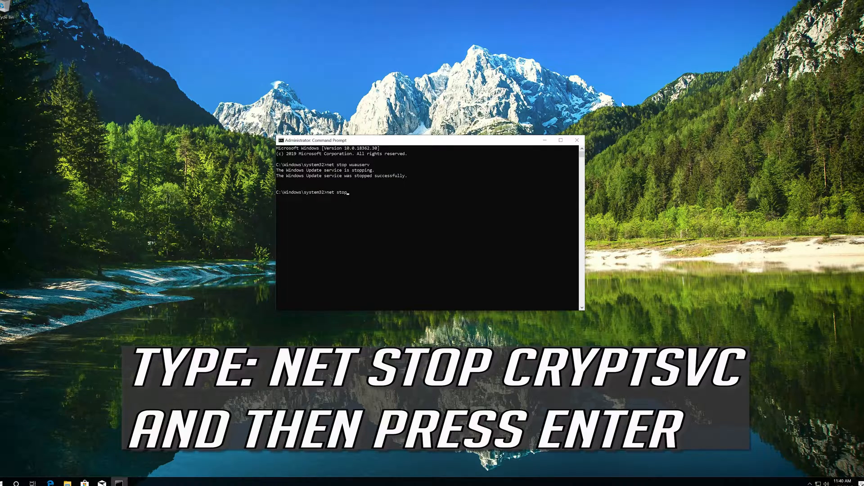
{"action": "type", "text": "bits"}
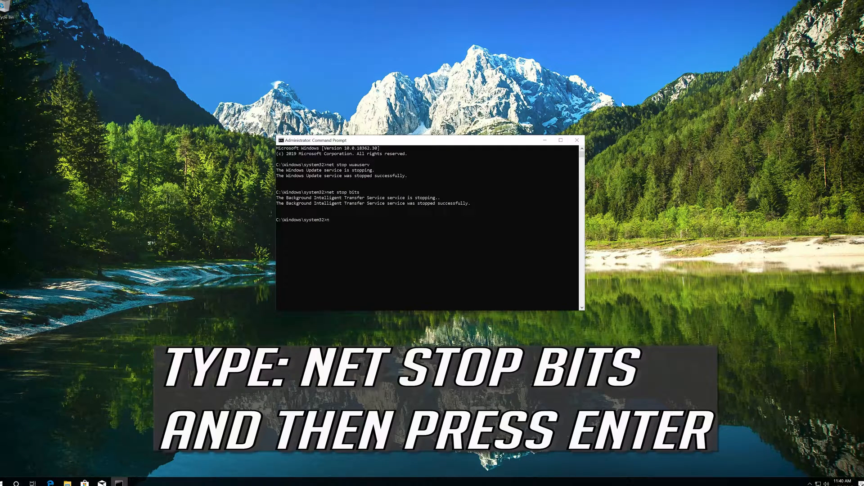
{"action": "type", "text": "net sto"}
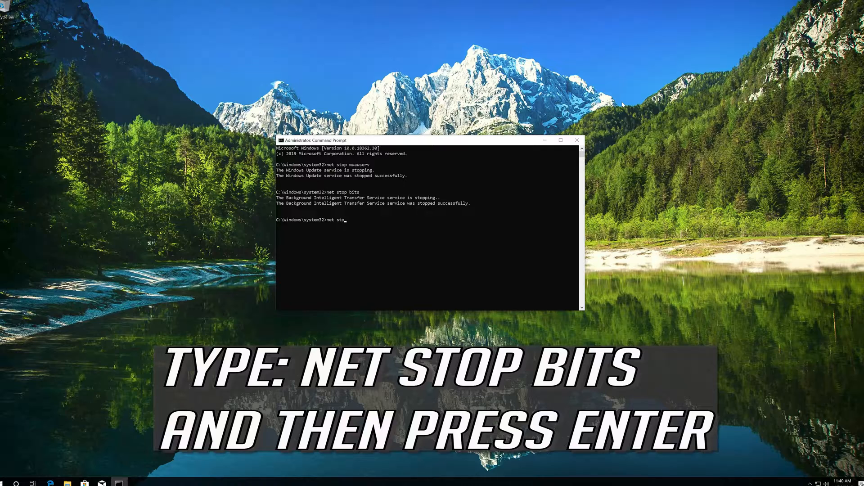
{"action": "type", "text": "p"}
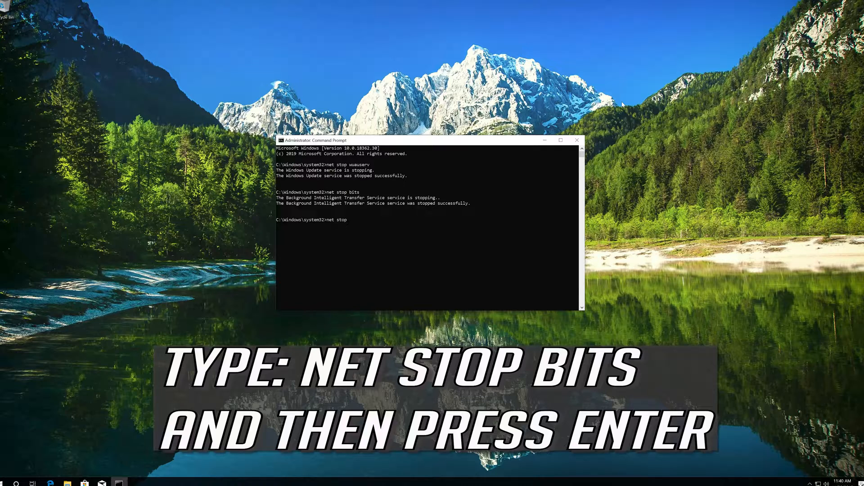
{"action": "type", "text": "cr"}
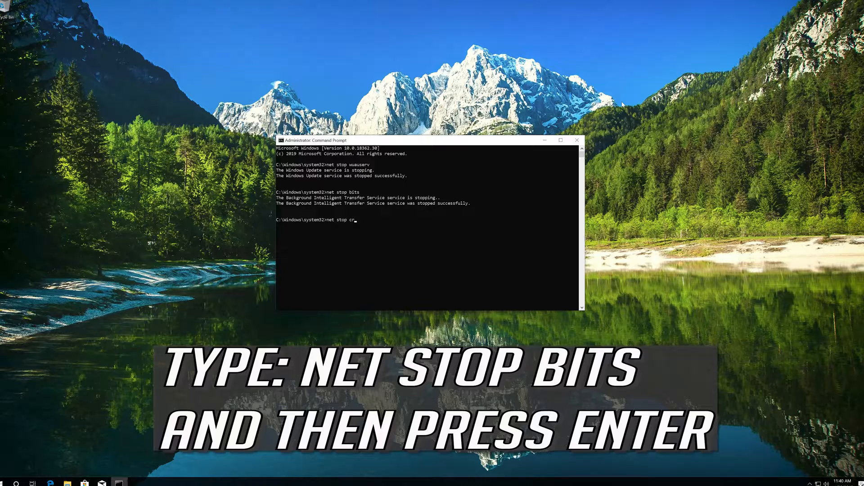
{"action": "type", "text": "yptsvc"}
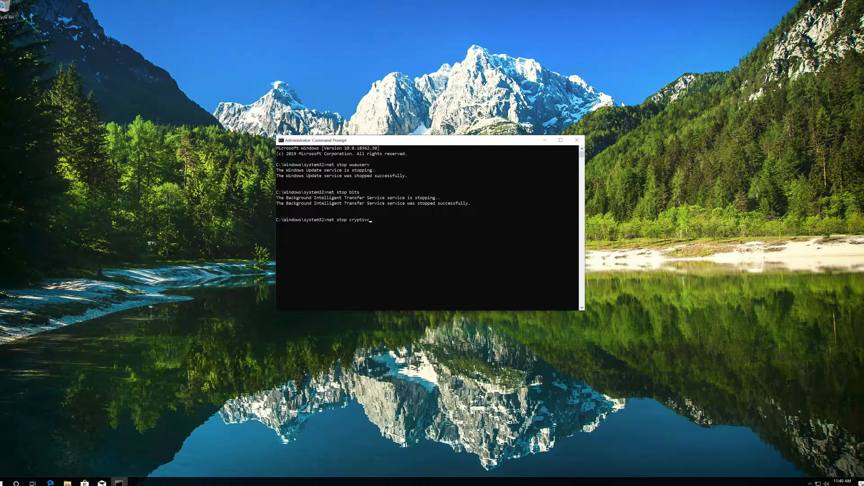
{"action": "key", "text": "Return"}
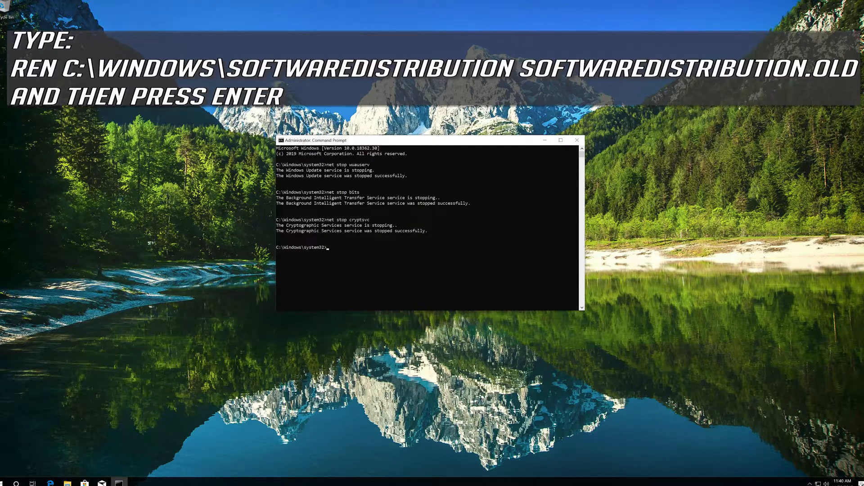
- Run ren %systemroot%\System32\Catroot2 Catroot2.old
{"action": "type", "text": "ren %"}
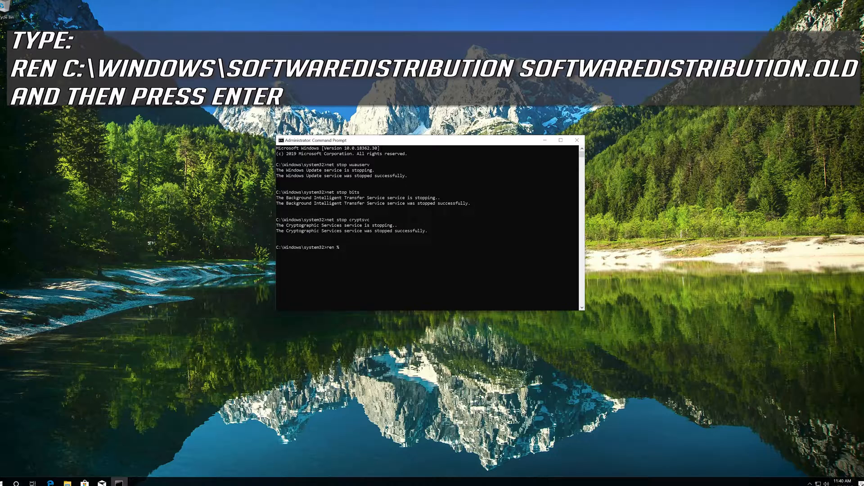
{"action": "type", "text": "syste"}
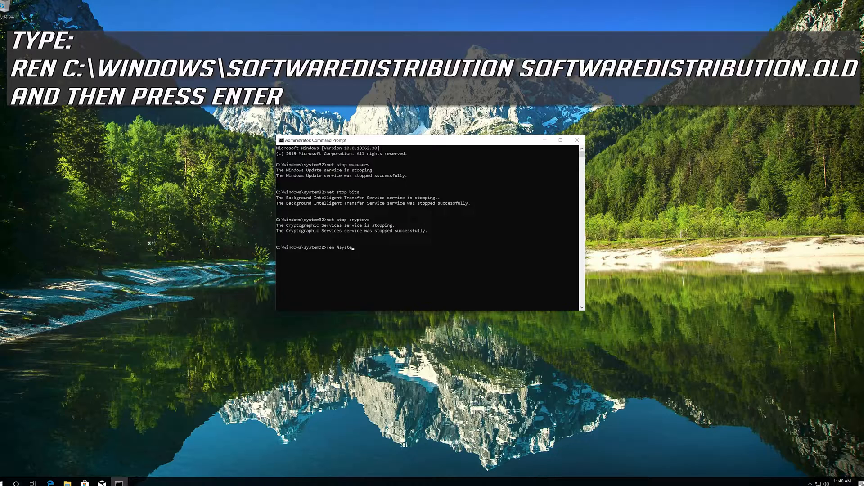
{"action": "type", "text": "mroot%\\"}
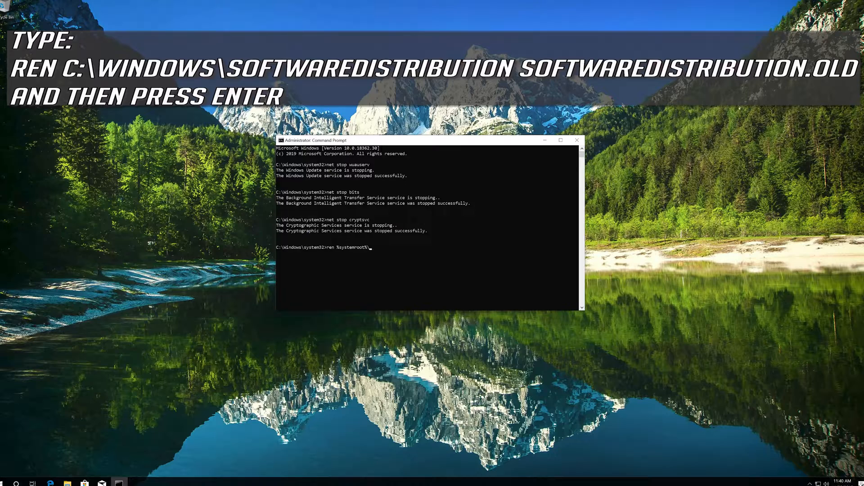
{"action": "type", "text": "S"}
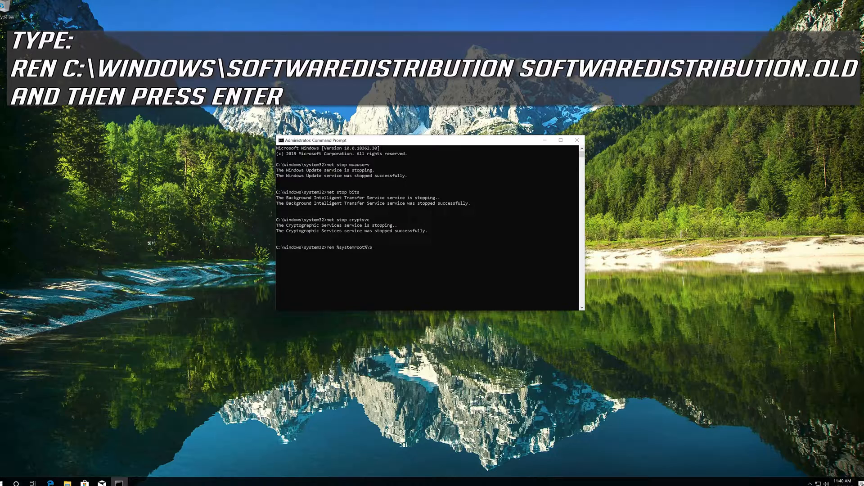
{"action": "type", "text": "System"}
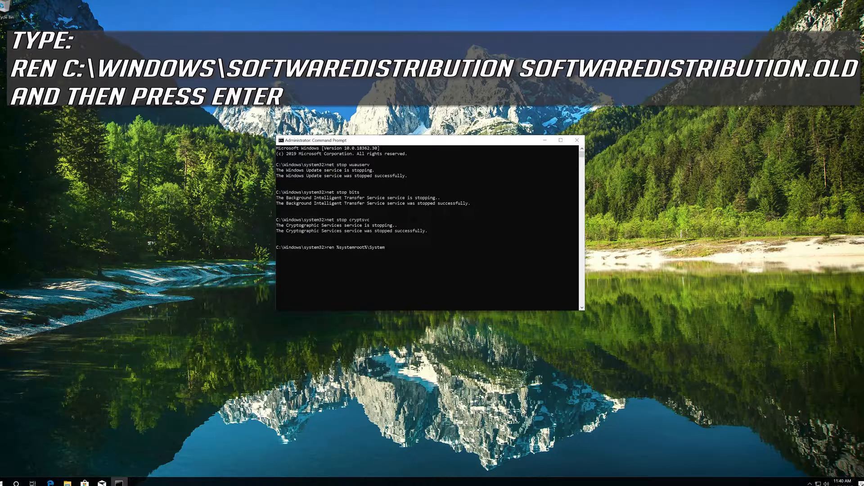
{"action": "type", "text": "32\\"}
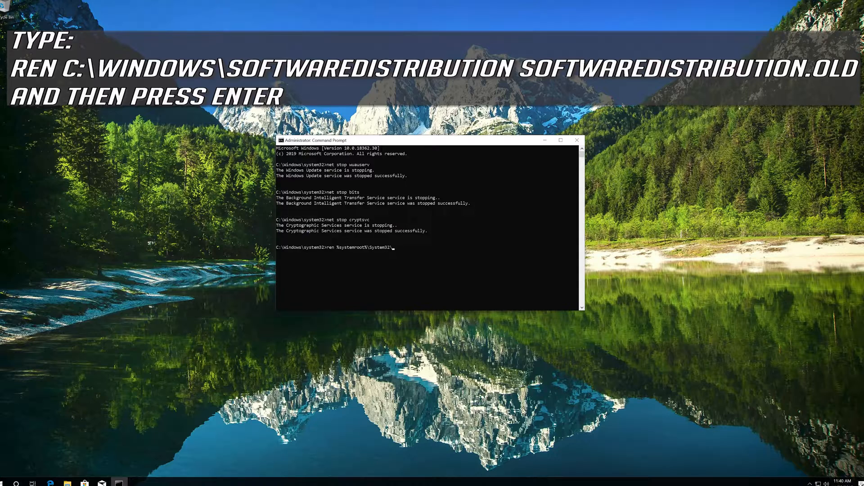
{"action": "type", "text": "Catroot"}
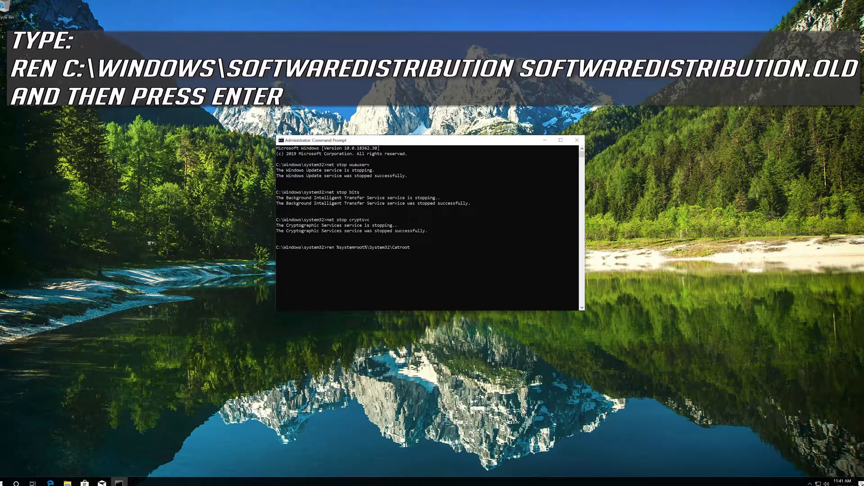
{"action": "type", "text": "2"}
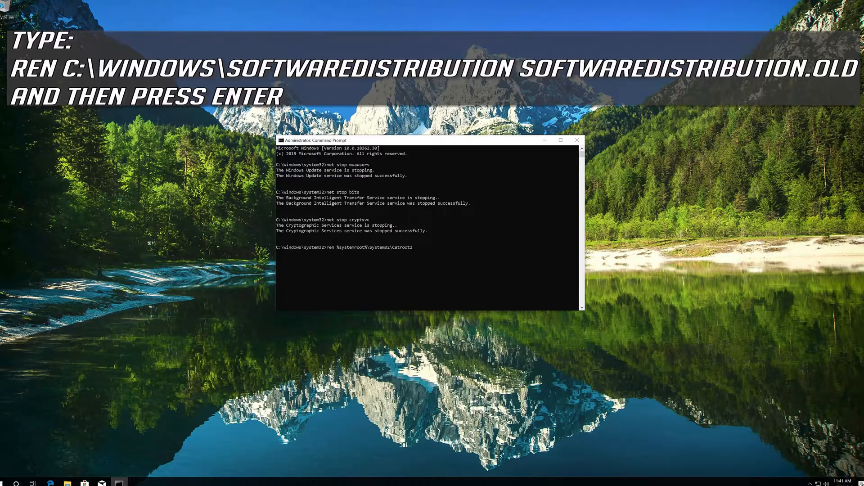
{"action": "type", "text": "Catroot2.old"}
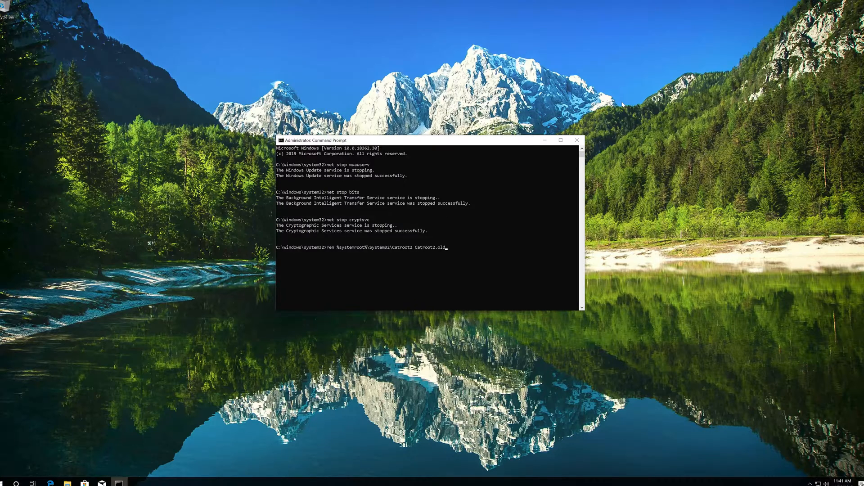
{"action": "key", "text": "Return"}
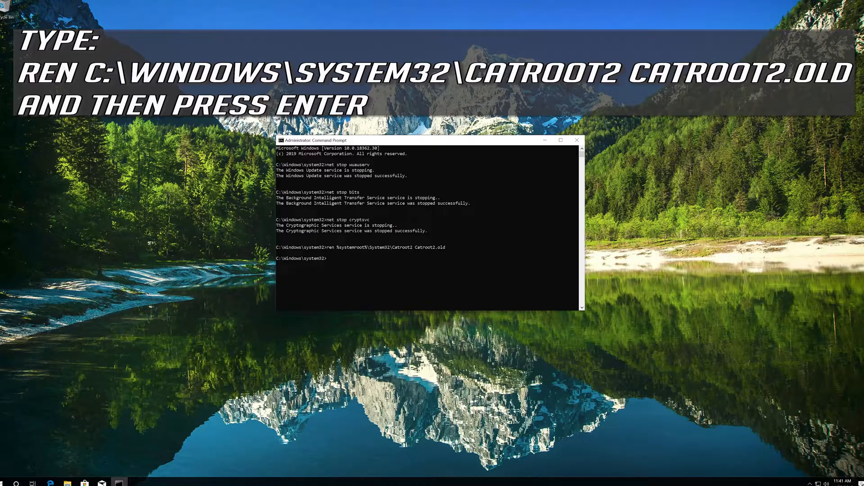
- Run ren %systemroot%\SoftwareDistribution SoftwareDistribution.old
{"action": "type", "text": "ren %"}
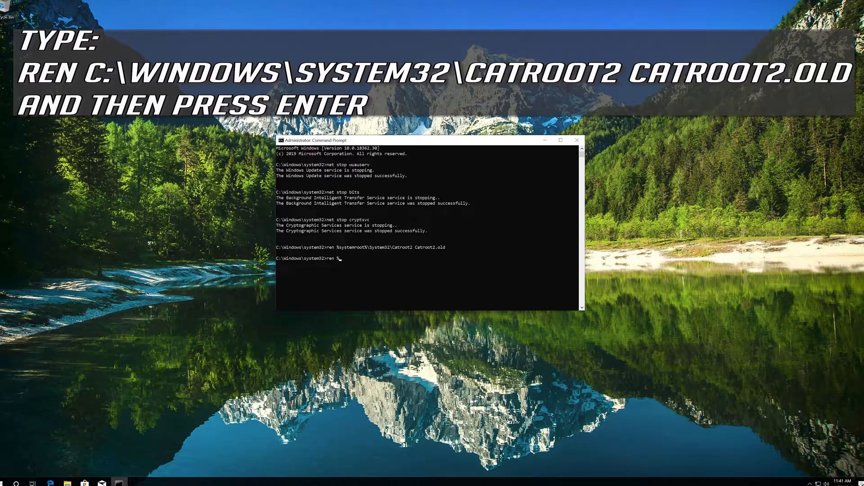
{"action": "type", "text": "systemr"}
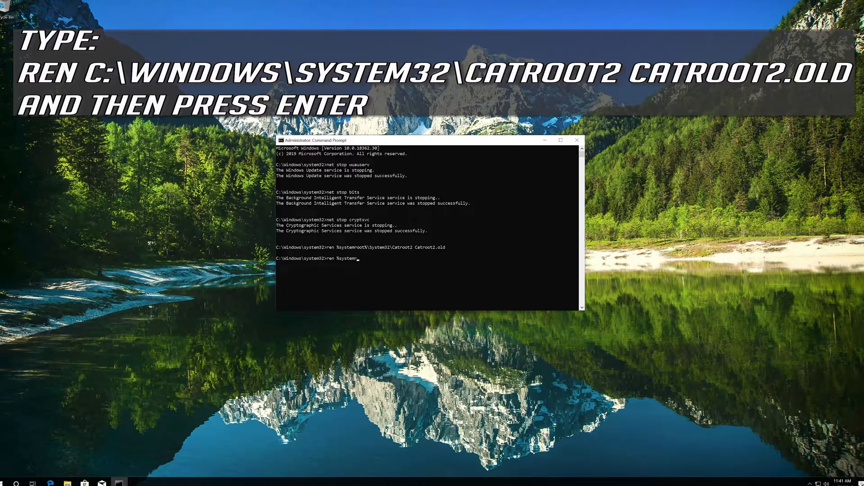
{"action": "type", "text": "oot"}
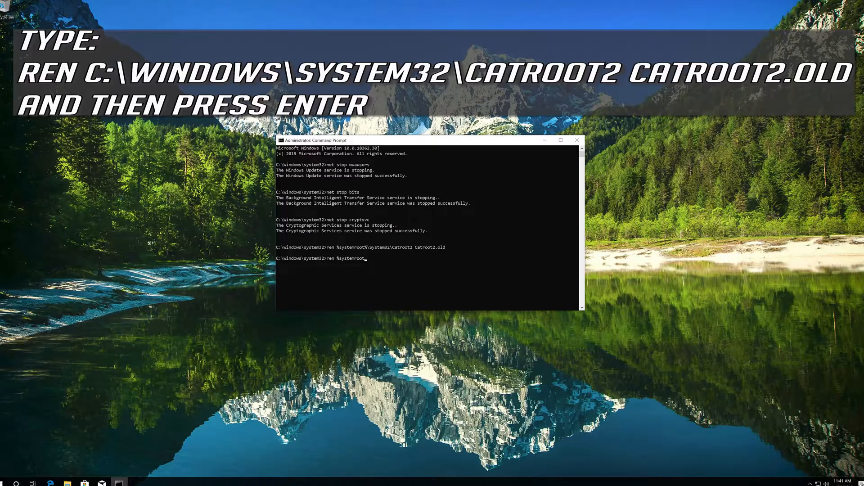
{"action": "type", "text": "%\\"}
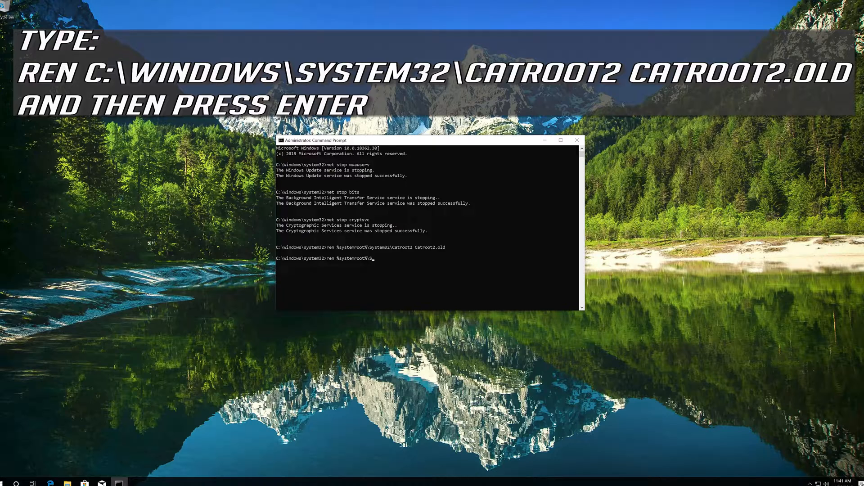
{"action": "type", "text": "Software"}
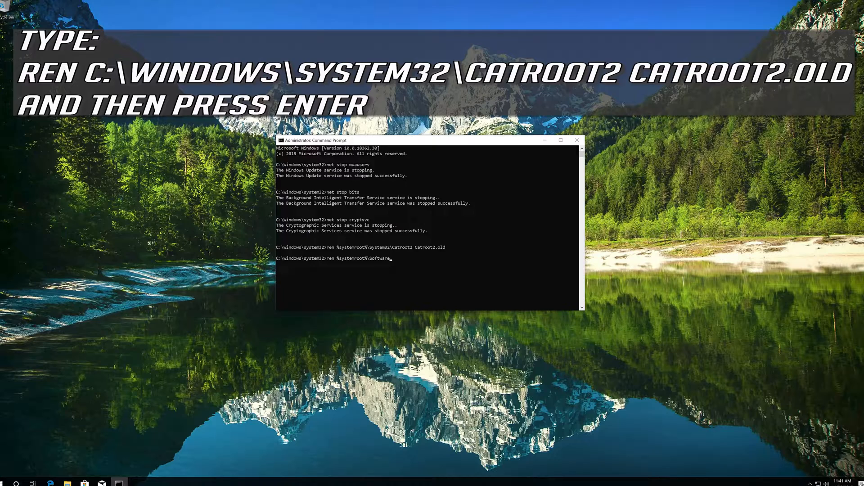
{"action": "type", "text": "Distribut"}
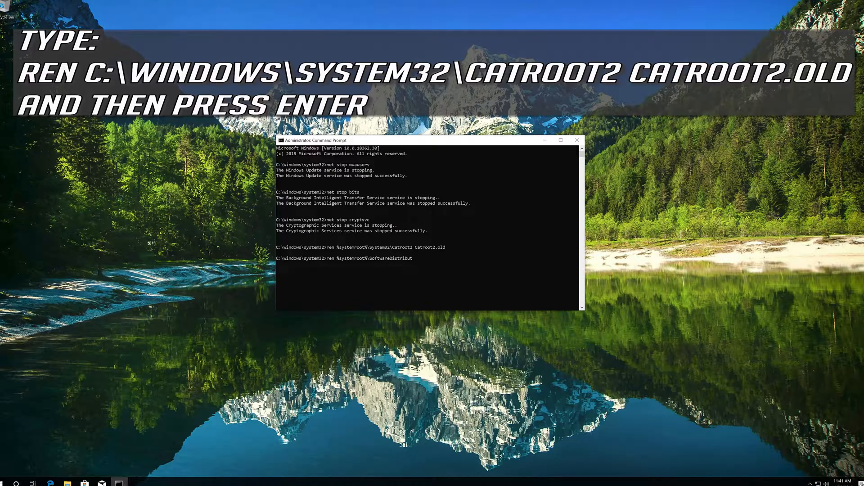
{"action": "type", "text": "ion"}
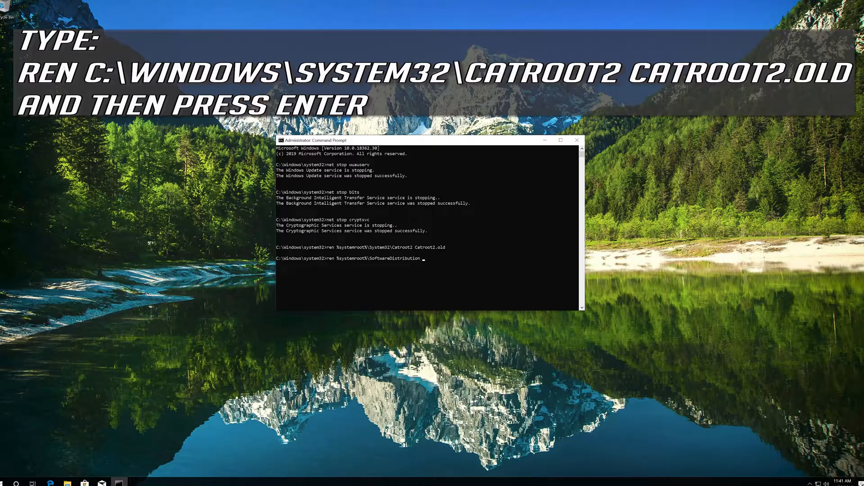
{"action": "type", "text": "Software"}
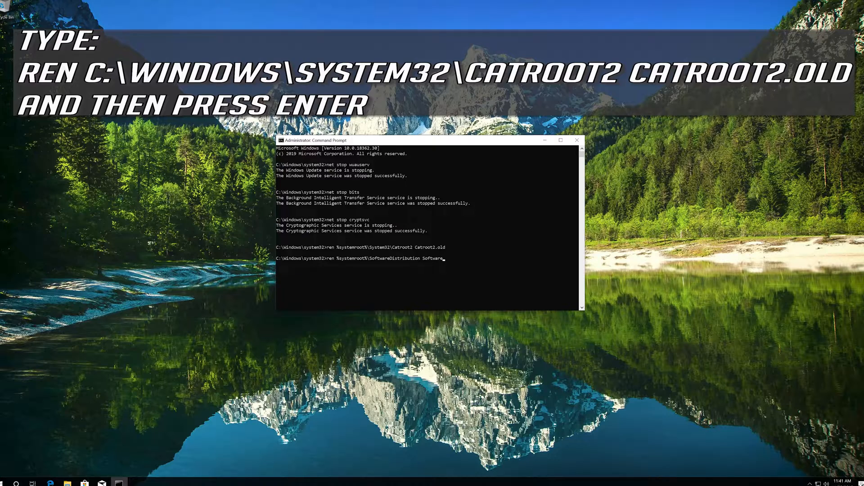
{"action": "type", "text": "Distribution.old"}
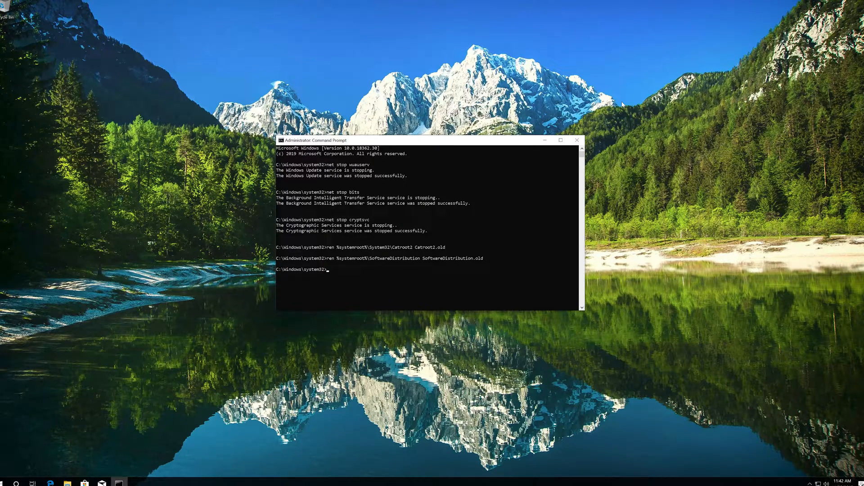
- Run net start for wuauserv, bits and cryptsvc, then exit Command Prompt
{"action": "type", "text": "net start"}
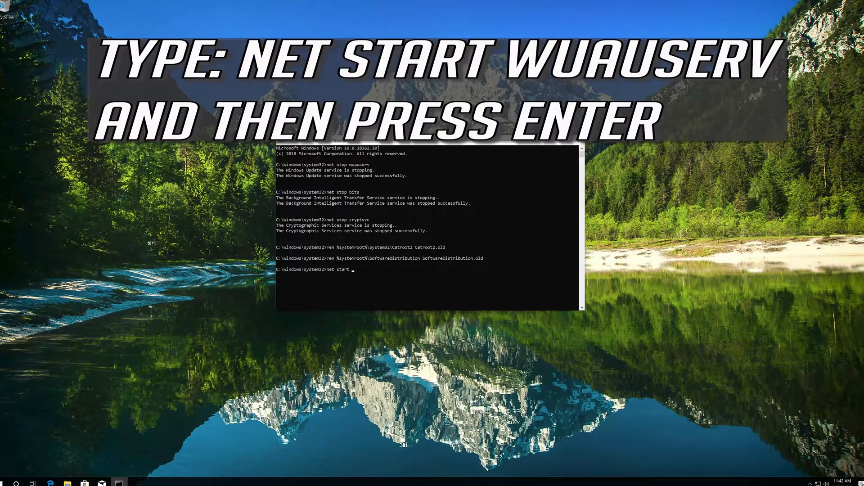
{"action": "type", "text": "wuau"}
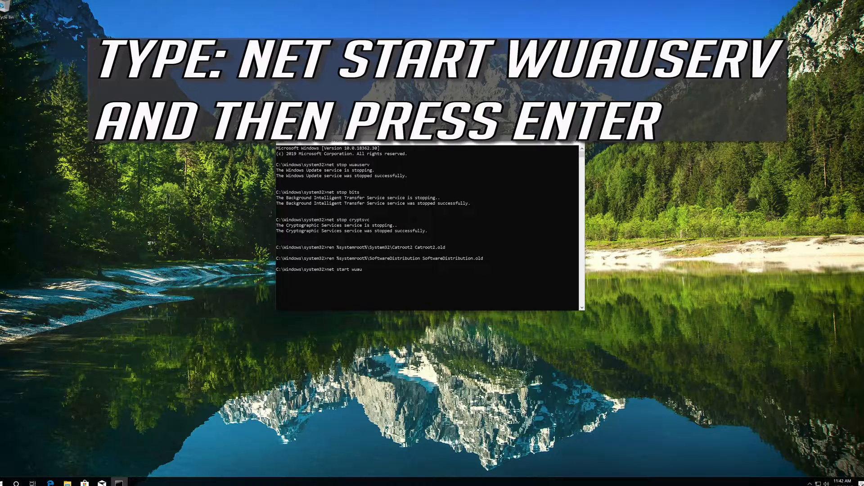
{"action": "type", "text": "serv"}
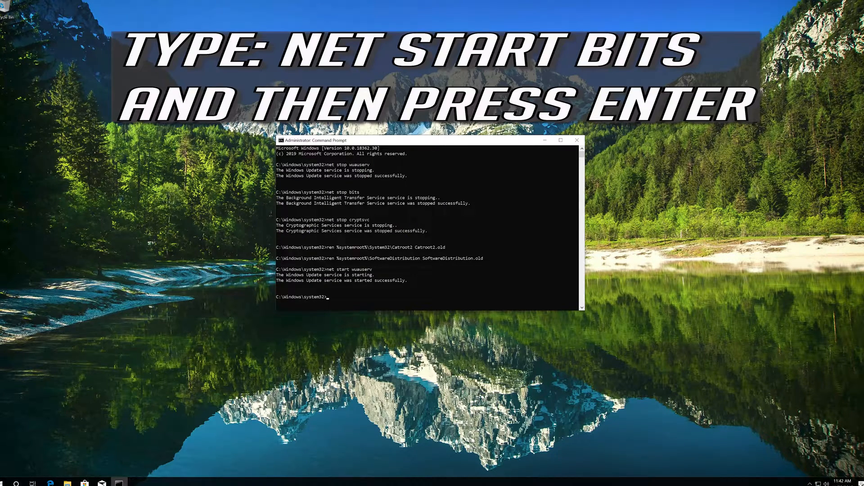
{"action": "type", "text": "net start b"}
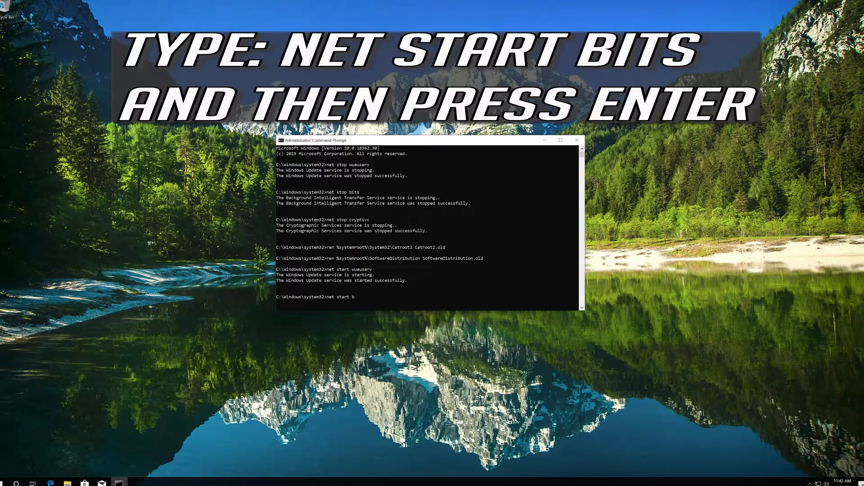
{"action": "type", "text": "its"}
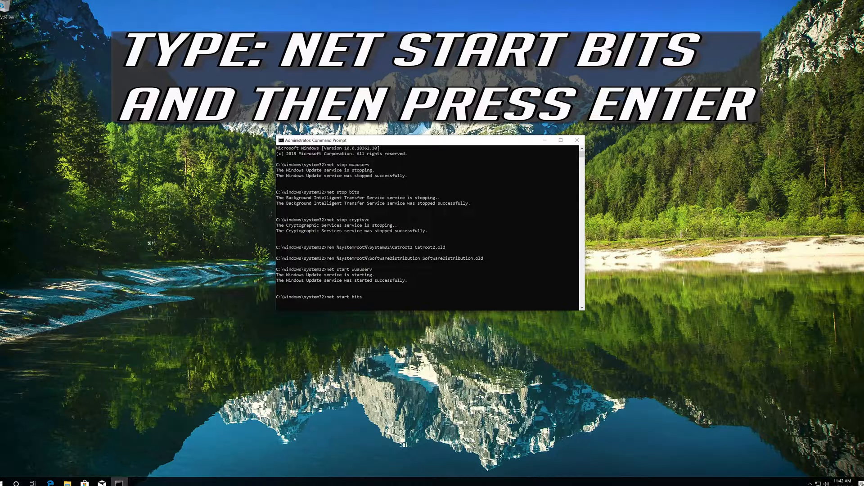
{"action": "key", "text": "Return"}
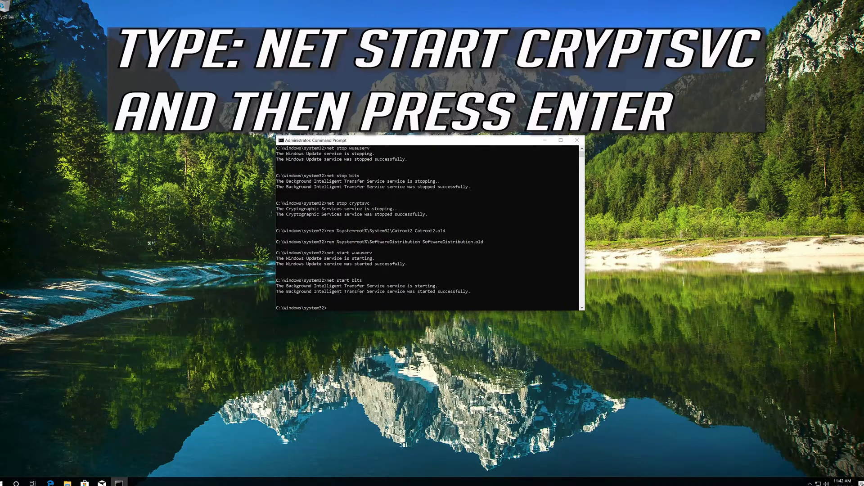
{"action": "type", "text": "net"}
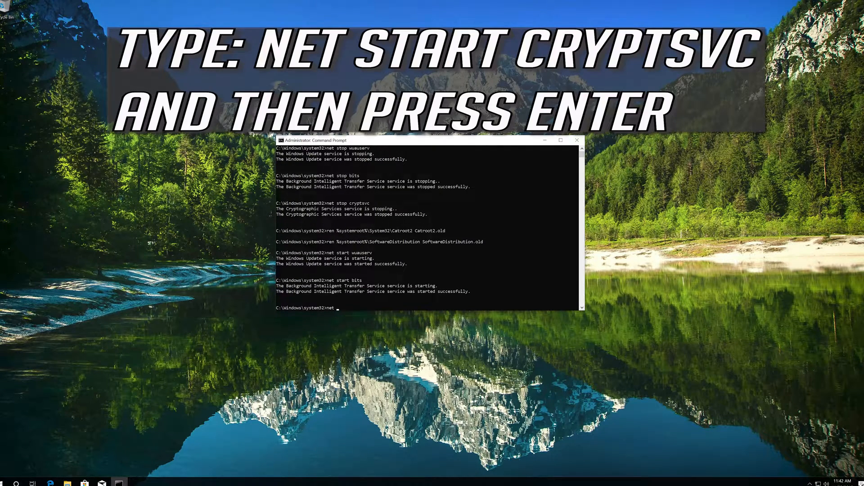
{"action": "type", "text": "start"}
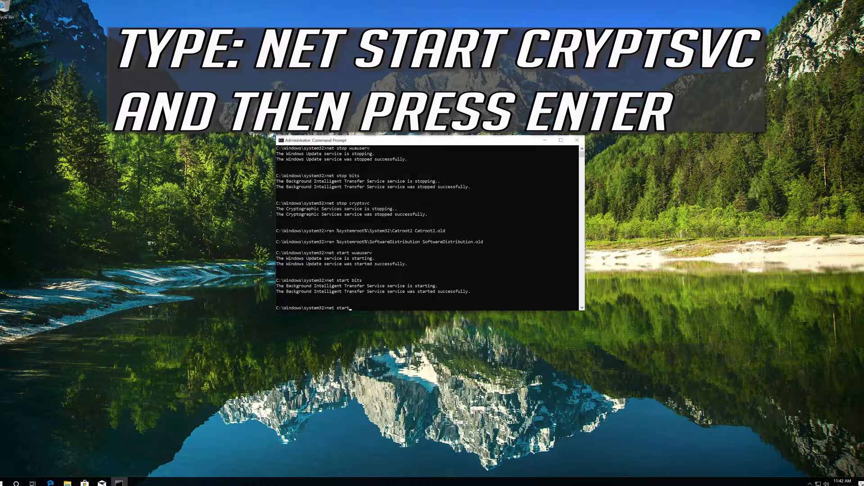
{"action": "type", "text": "cry"}
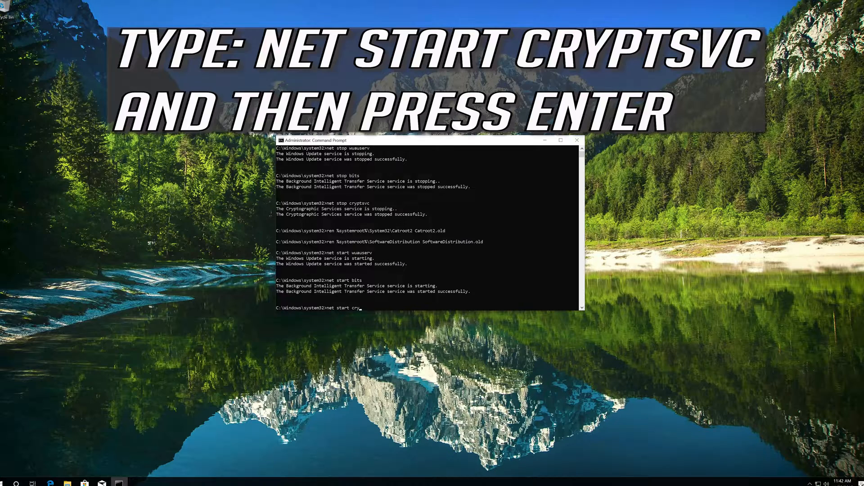
{"action": "type", "text": "ptsvc"}
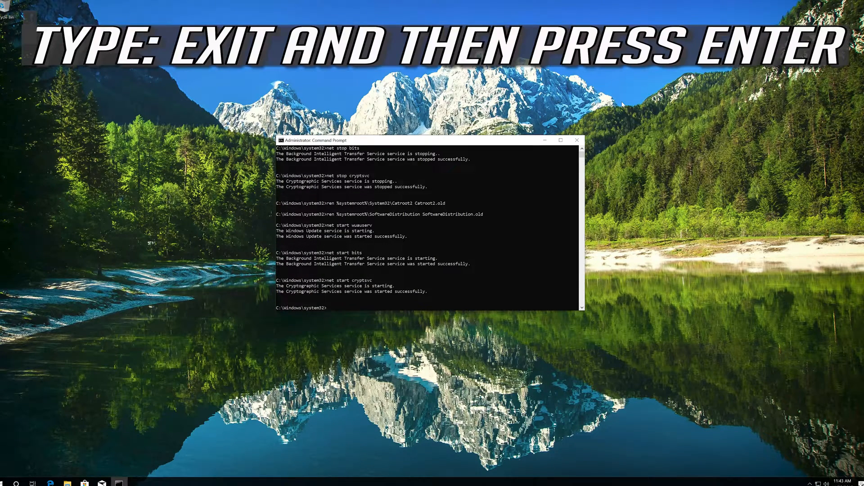
{"action": "type", "text": "exit"}
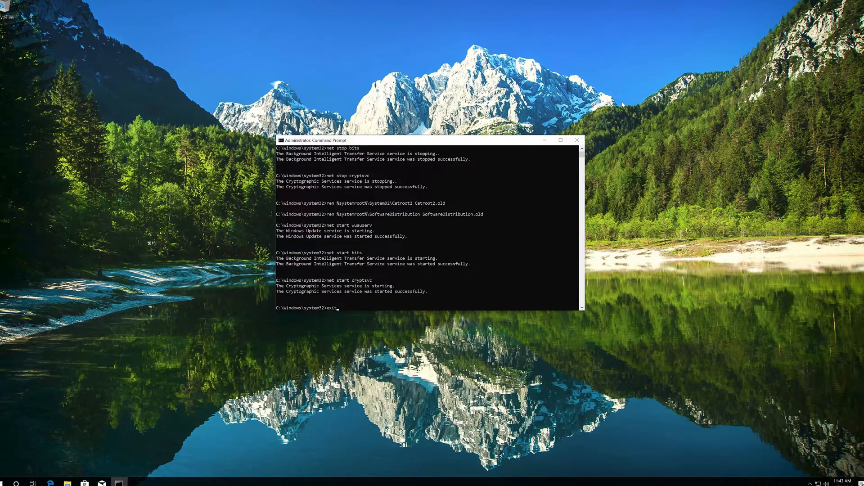
{"action": "key", "text": "Return"}
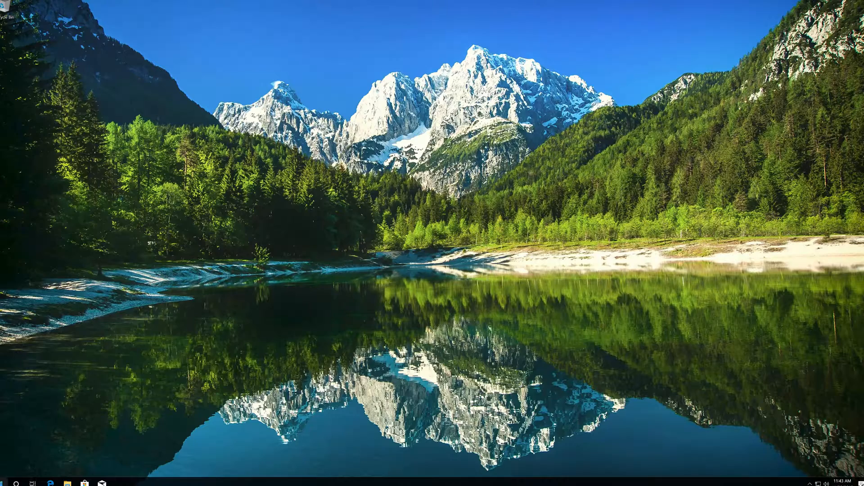
- Search for and open Services, then scroll to and select Windows Update
{"action": "left_click", "coordinate": [5, 481]}
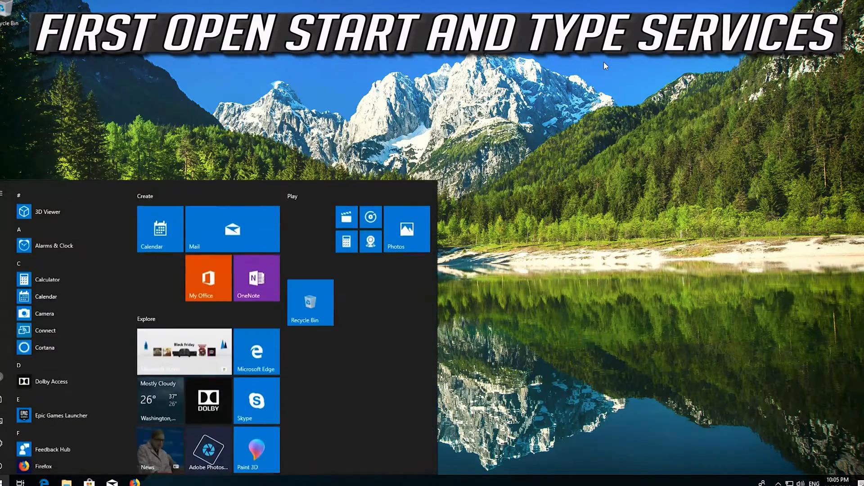
{"action": "type", "text": "services"}
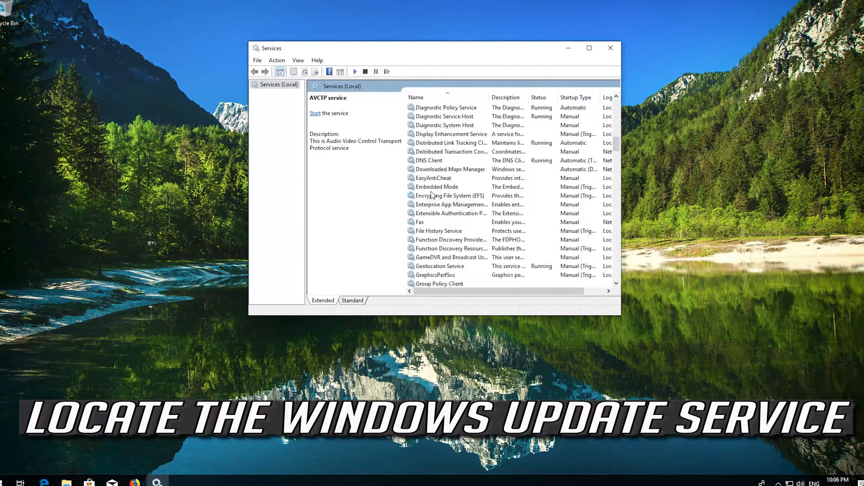
{"action": "scroll", "scroll_direction": "down", "scroll_amount": 3}
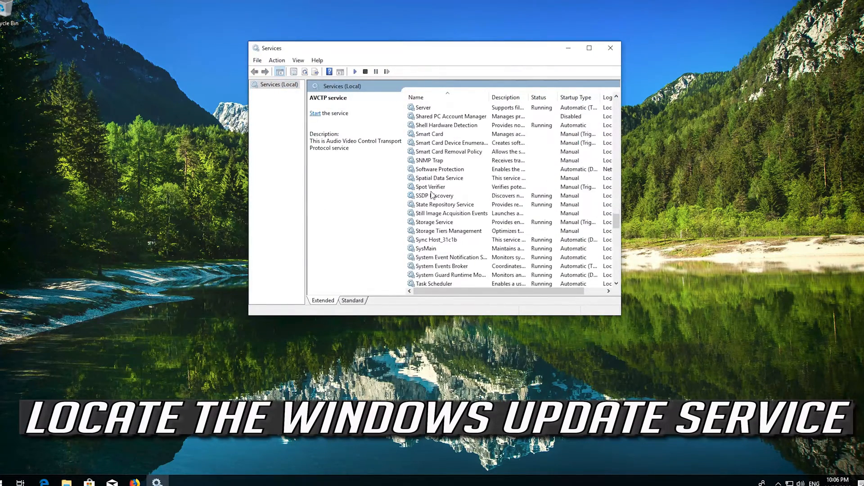
{"action": "scroll", "scroll_direction": "down", "scroll_amount": 3}
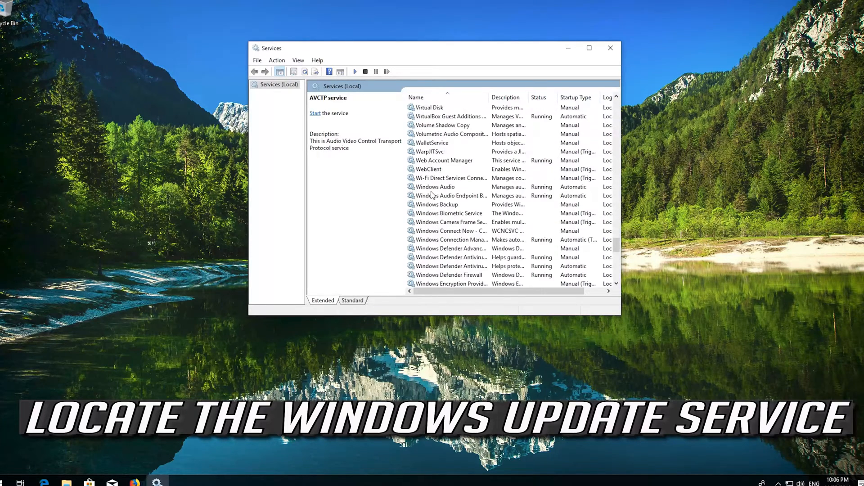
{"action": "scroll", "scroll_direction": "down", "scroll_amount": 3}
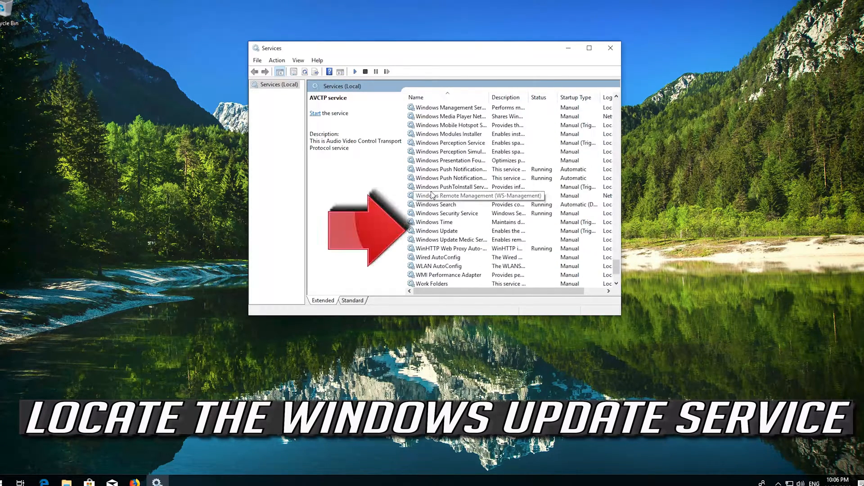
{"action": "left_click", "coordinate": [437, 231]}
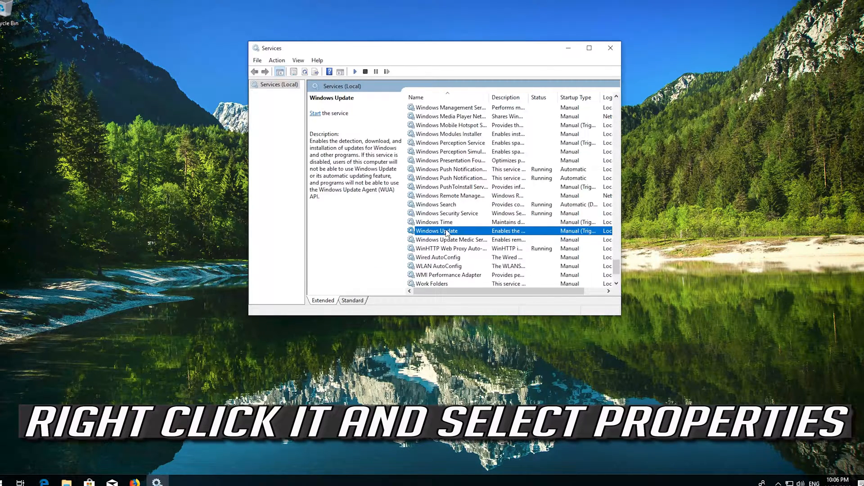
- Set the Windows Update service's Startup type to Automatic, apply, and confirm with OK
{"action": "right_click", "coordinate": [436, 230]}
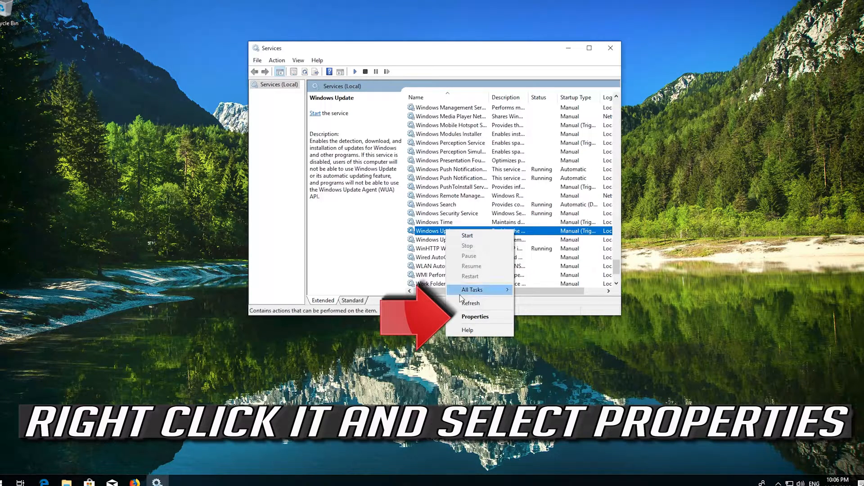
{"action": "mouse_move", "coordinate": [475, 316]}
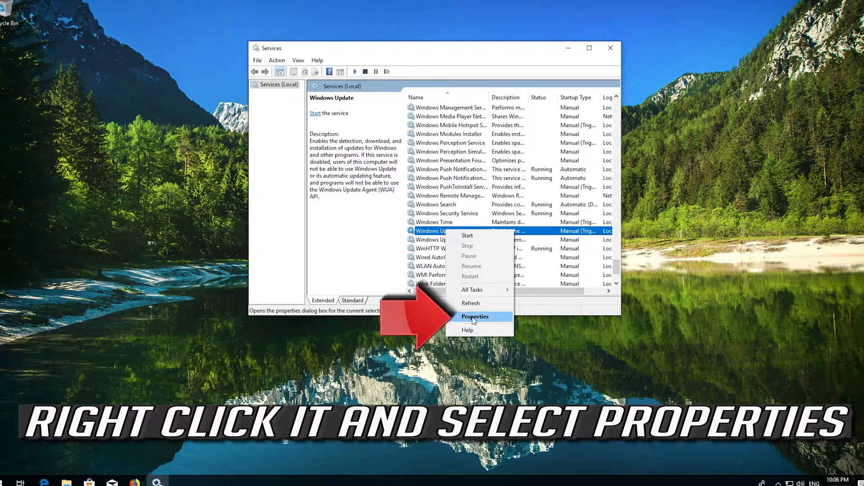
{"action": "left_click", "coordinate": [476, 317]}
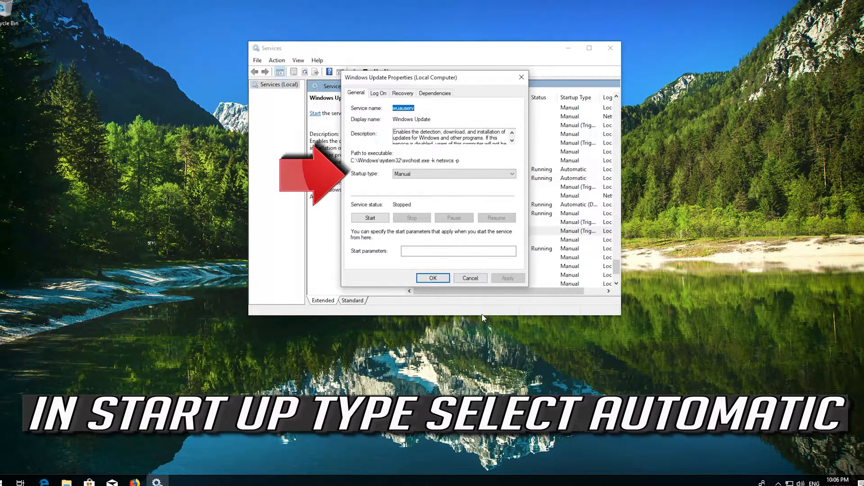
{"action": "mouse_move", "coordinate": [529, 184]}
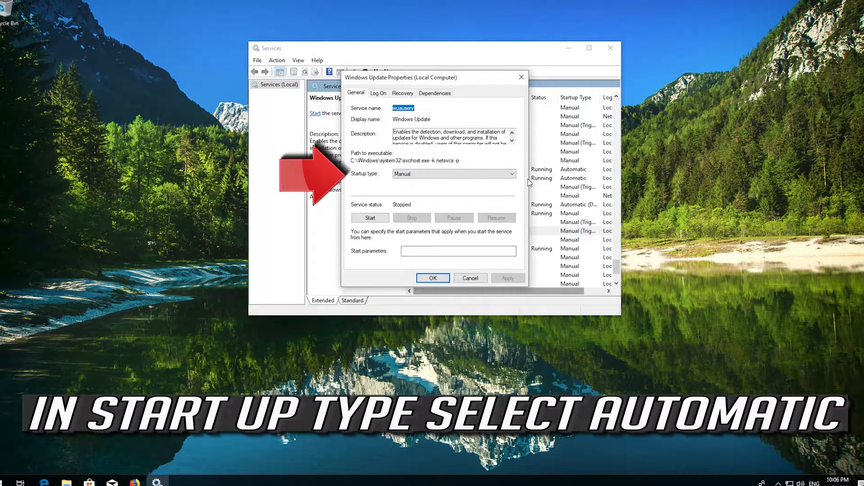
{"action": "left_click", "coordinate": [512, 174]}
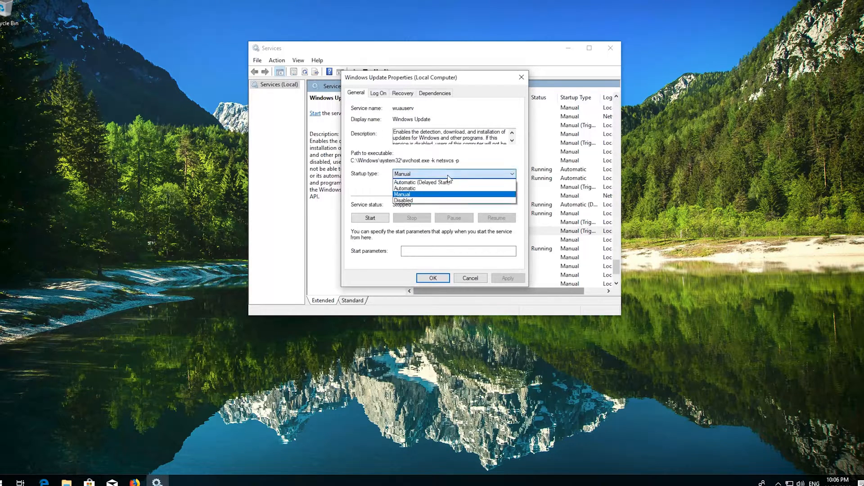
{"action": "mouse_move", "coordinate": [429, 188]}
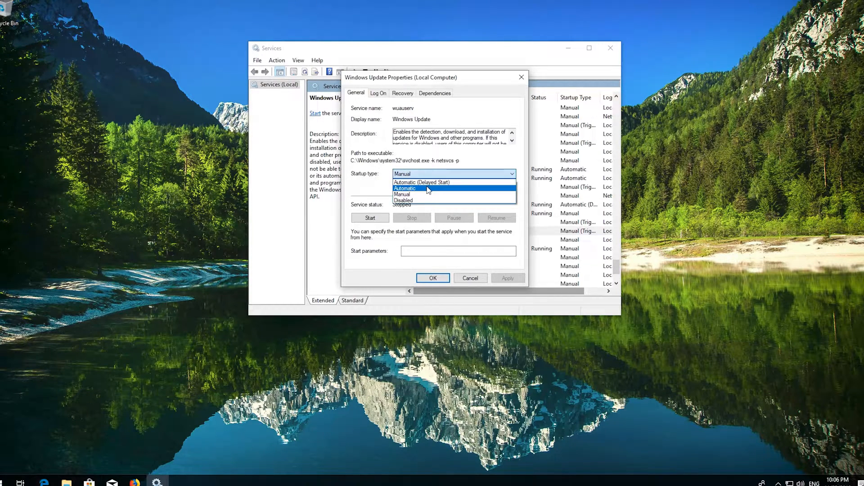
{"action": "left_click", "coordinate": [405, 188]}
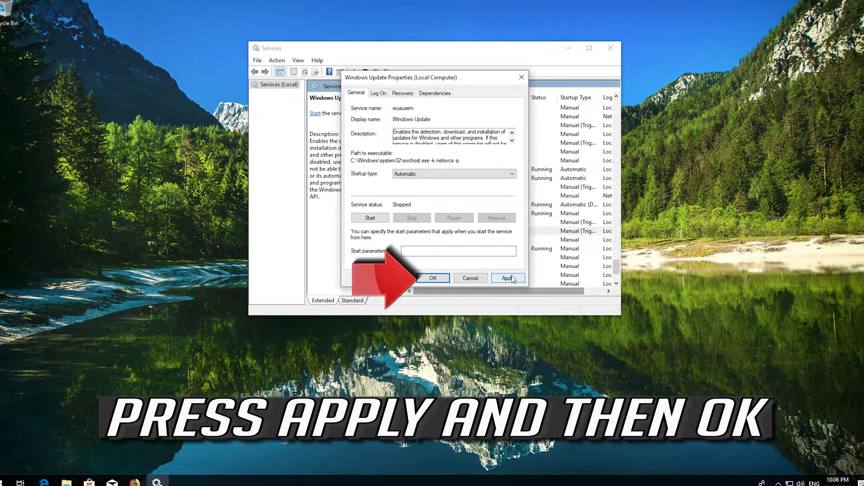
{"action": "left_click", "coordinate": [507, 278]}
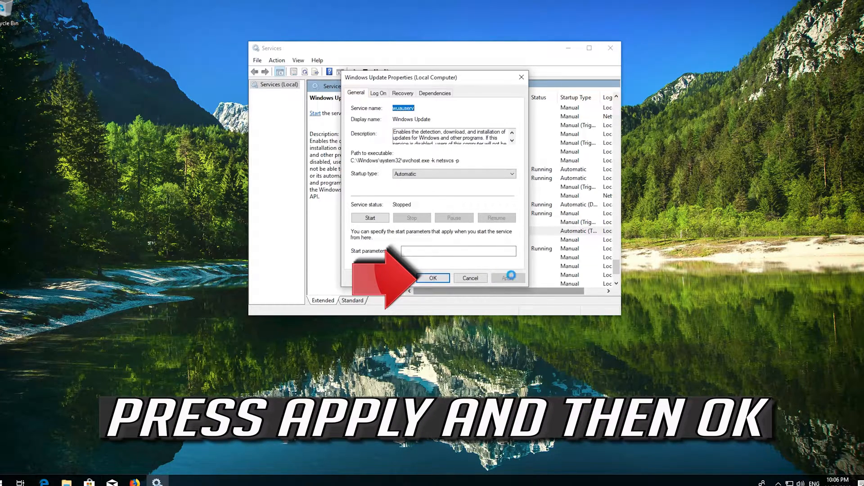
{"action": "left_click", "coordinate": [508, 277]}
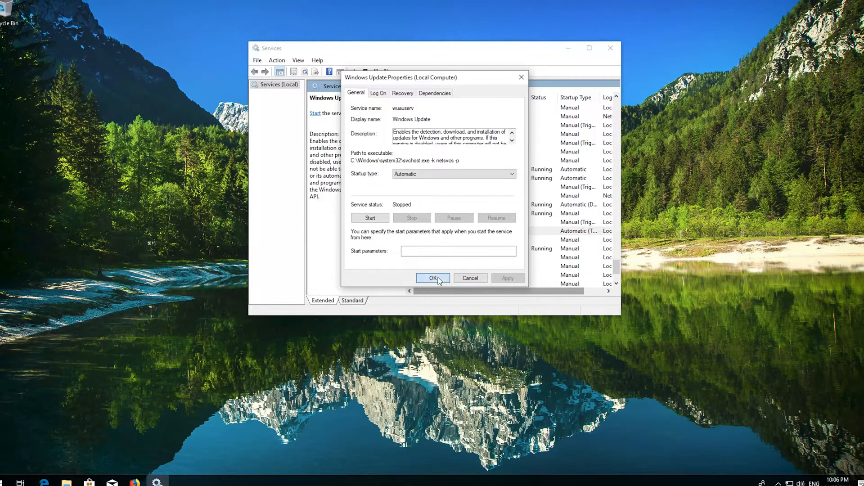
{"action": "left_click", "coordinate": [433, 278]}
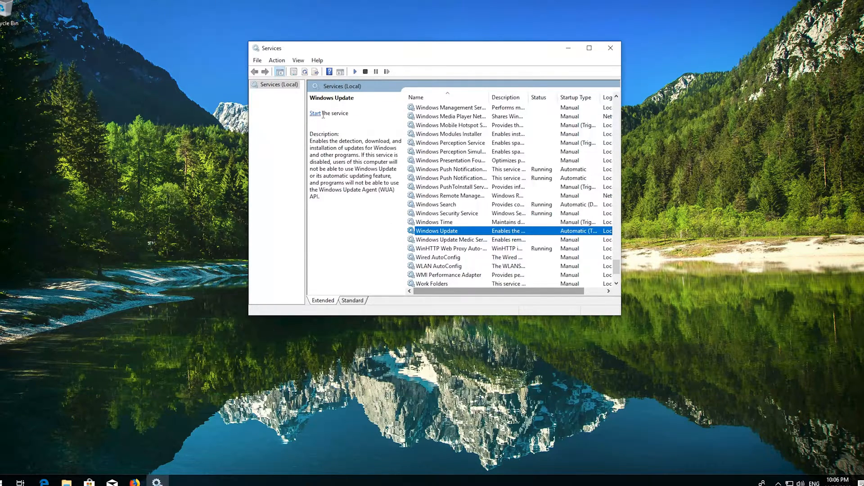
- Start the Windows Update service, restart it, then close the Services console
{"action": "left_click", "coordinate": [315, 113]}
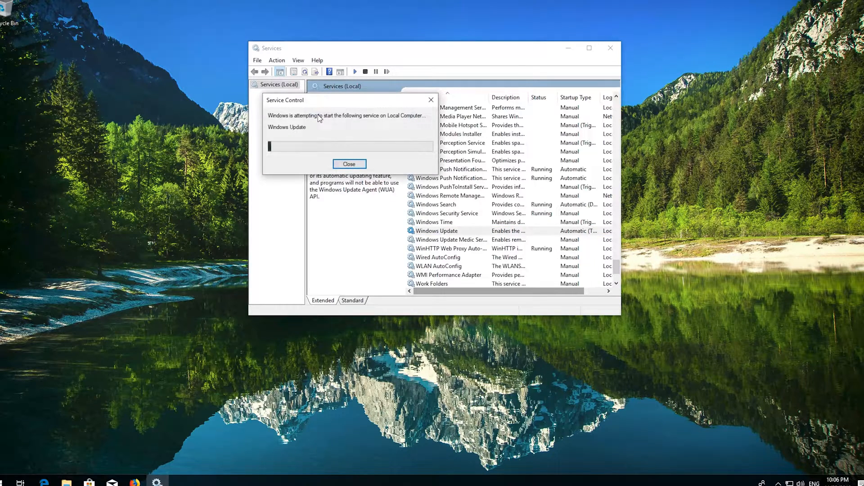
{"action": "left_click", "coordinate": [349, 164]}
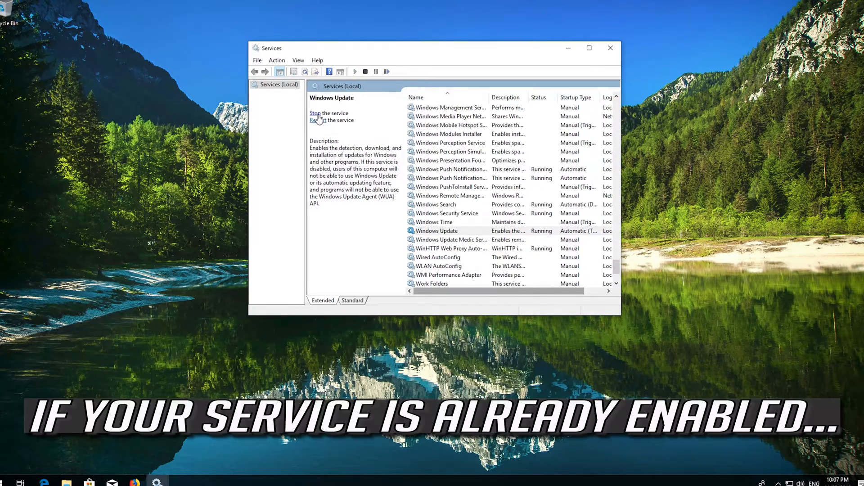
{"action": "mouse_move", "coordinate": [326, 140]}
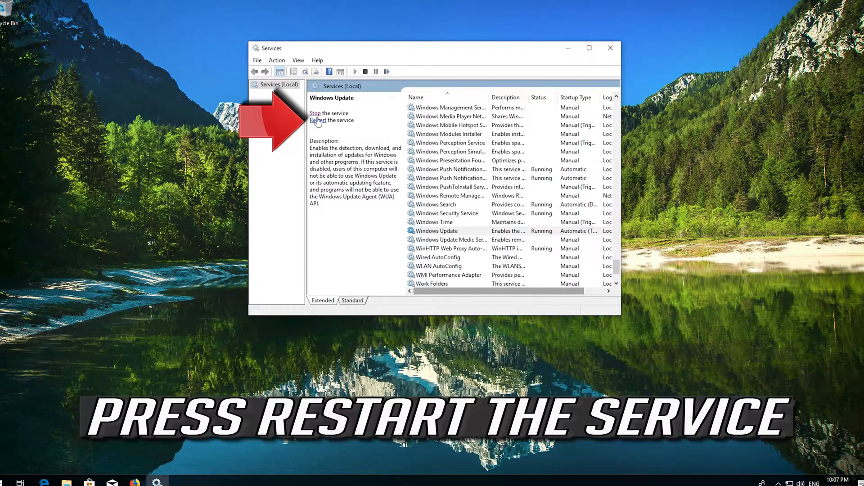
{"action": "mouse_move", "coordinate": [322, 125]}
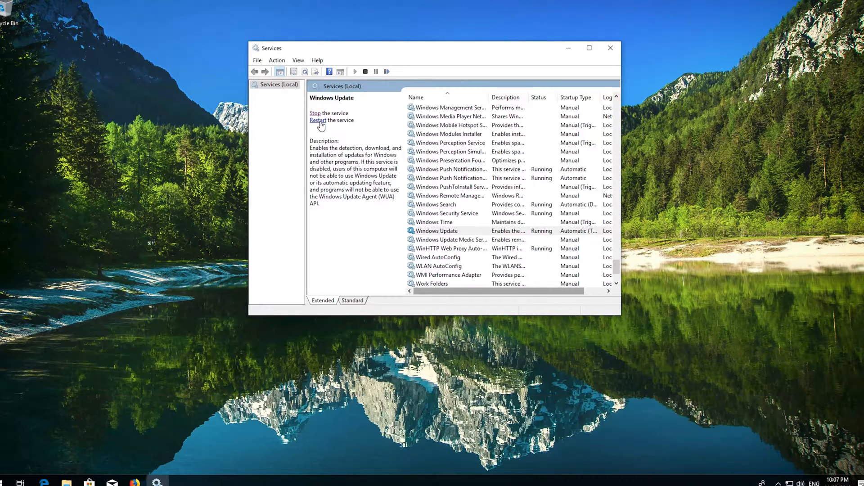
{"action": "left_click", "coordinate": [317, 120]}
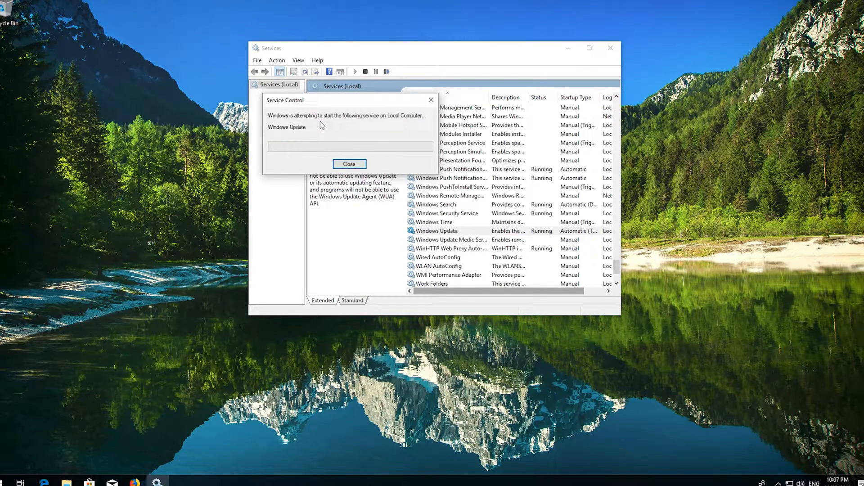
{"action": "left_click", "coordinate": [349, 164]}
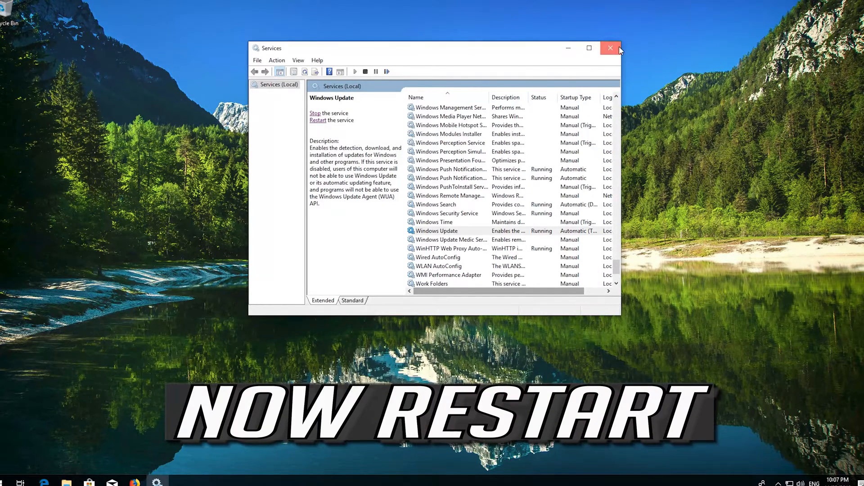
{"action": "left_click", "coordinate": [611, 48]}
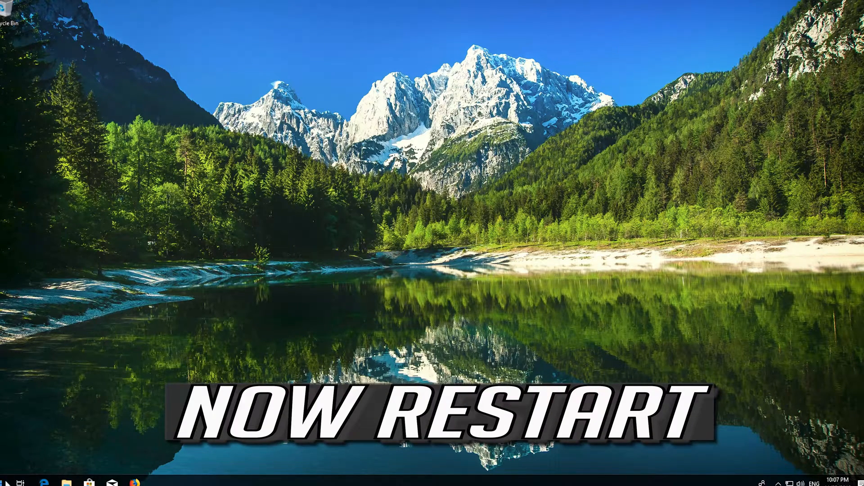
- Download the Media Creation Tool from microsoft.com/en-us/software-download/windows10, then close Chrome
{"action": "left_click", "coordinate": [7, 482]}
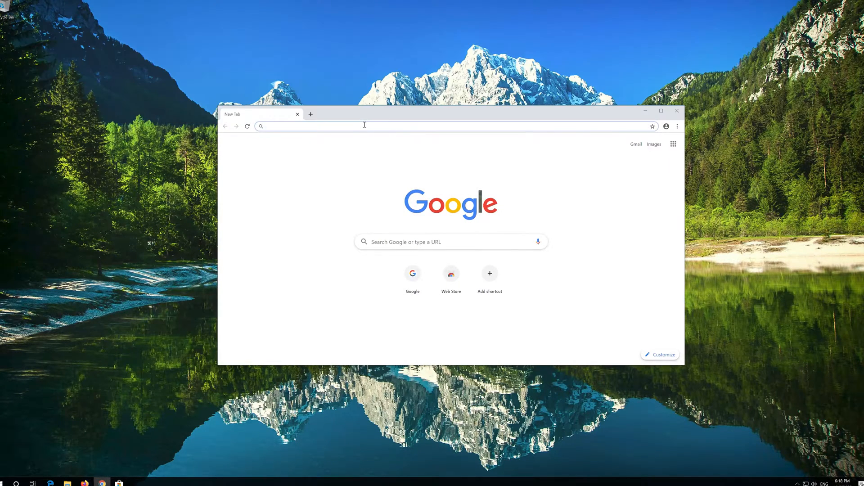
{"action": "type", "text": "microsoft.com/en-us/software-download/windows10"}
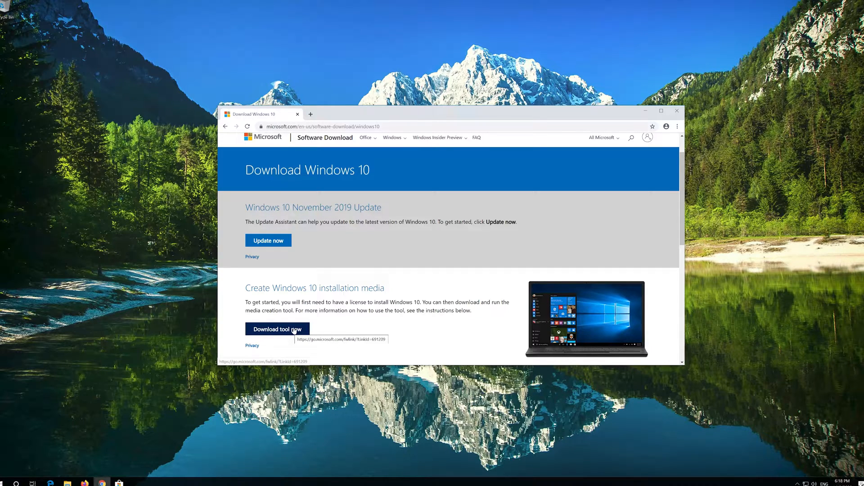
{"action": "left_click", "coordinate": [278, 329]}
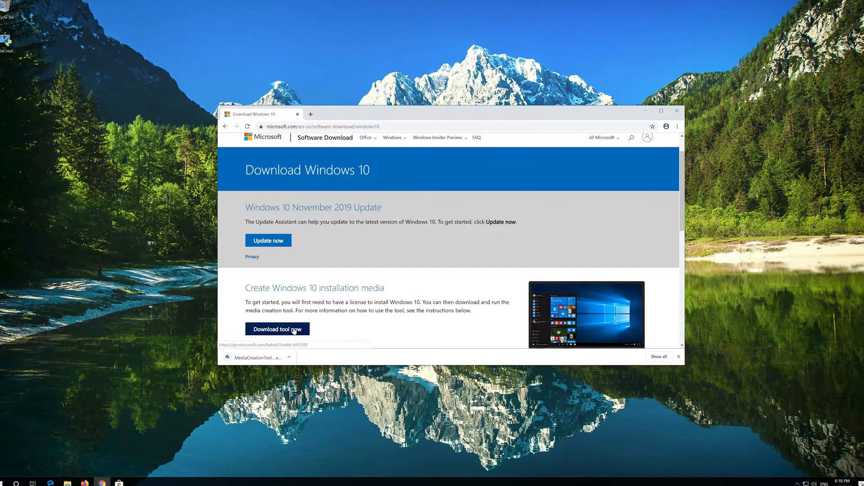
{"action": "mouse_move", "coordinate": [677, 111]}
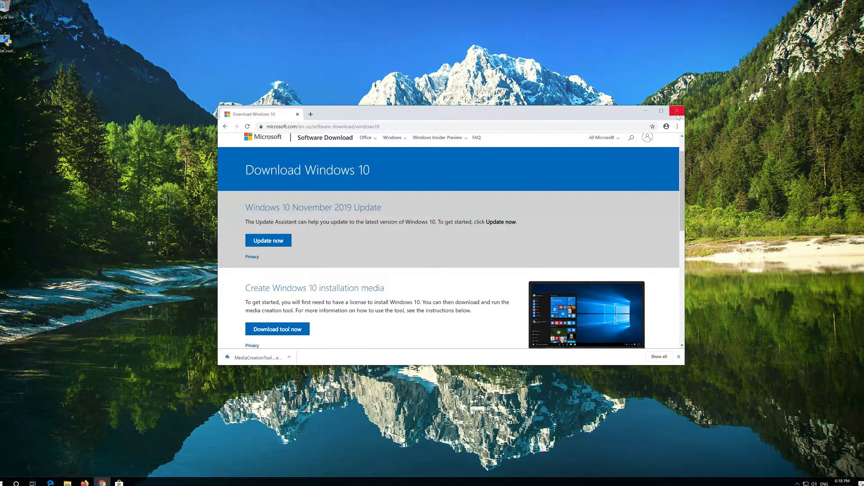
{"action": "left_click", "coordinate": [678, 110]}
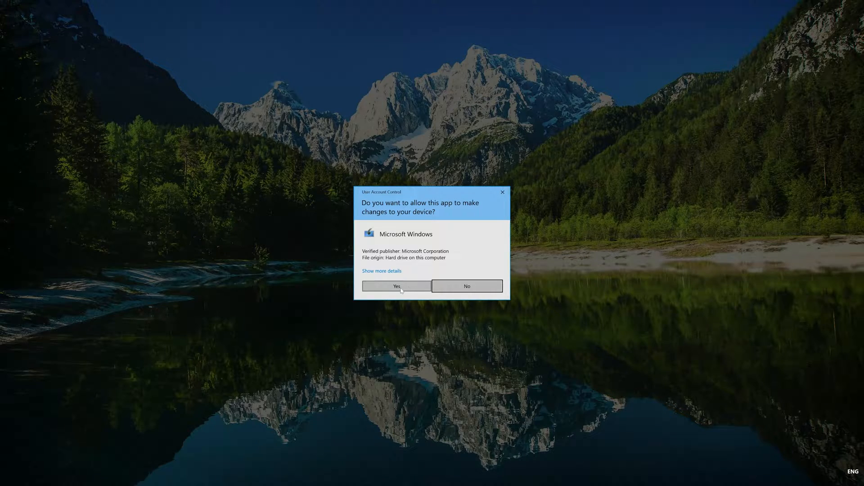
- Approve elevation, accept both license terms, and install the upgrade keeping files and apps
{"action": "left_click", "coordinate": [395, 286]}
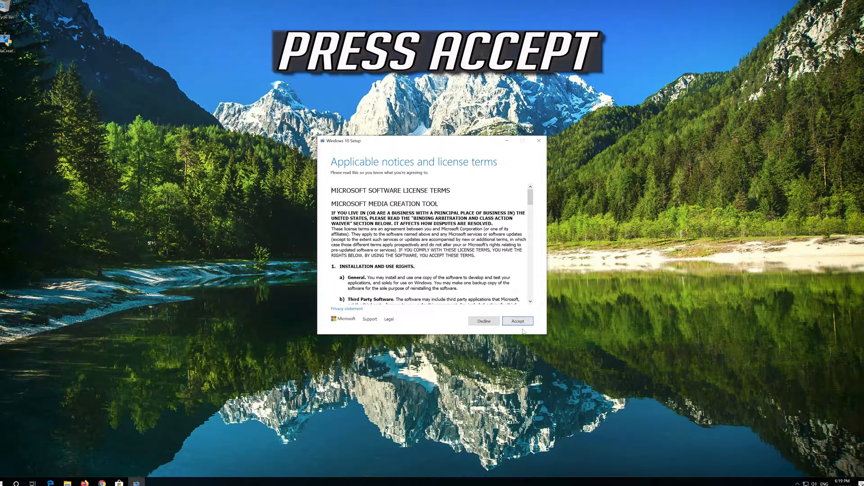
{"action": "left_click", "coordinate": [517, 321]}
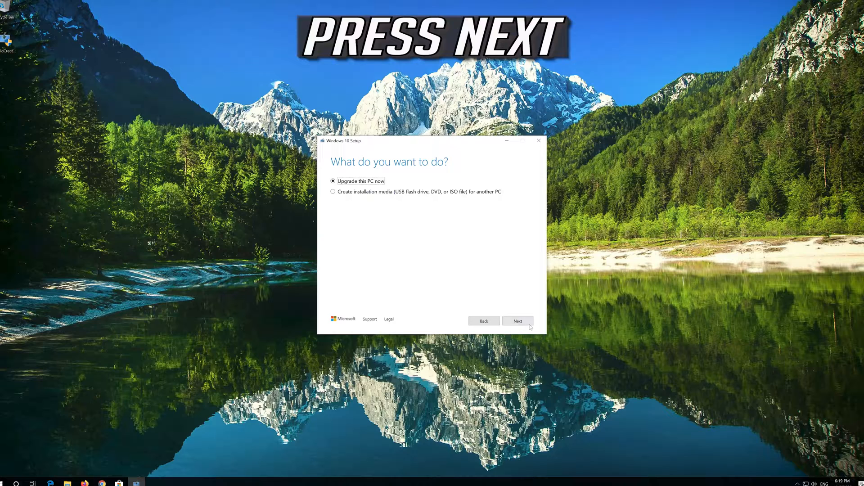
{"action": "mouse_move", "coordinate": [514, 325]}
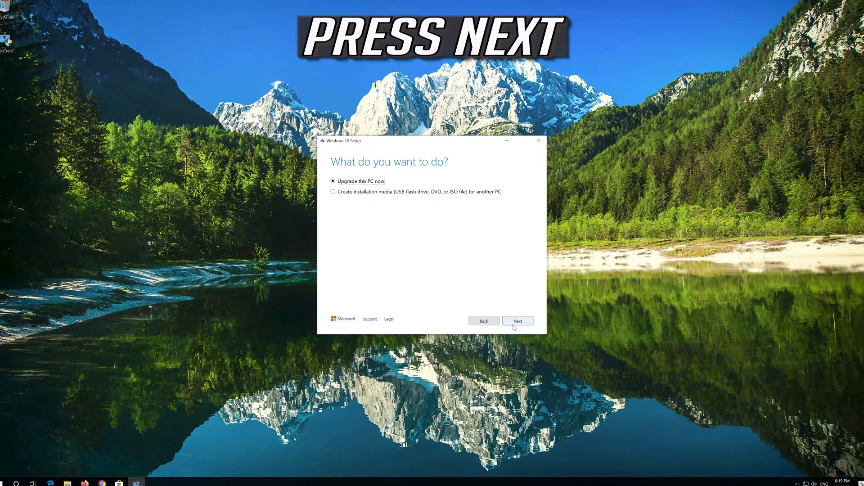
{"action": "left_click", "coordinate": [517, 321]}
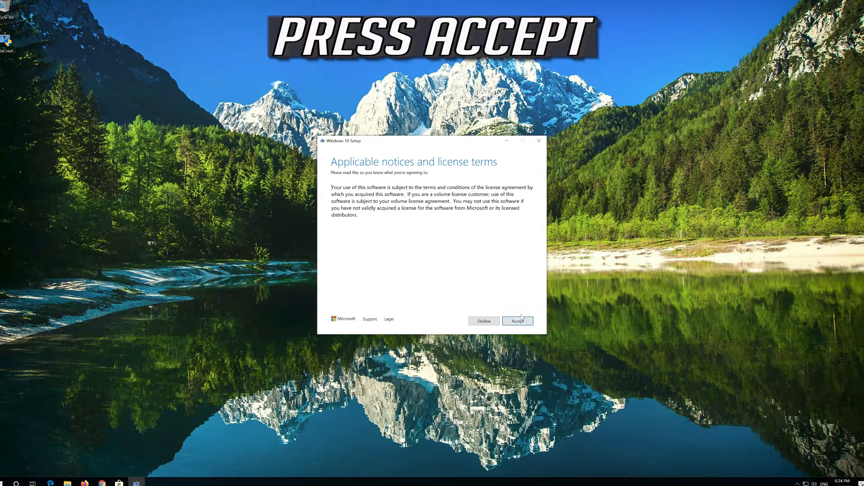
{"action": "left_click", "coordinate": [518, 321]}
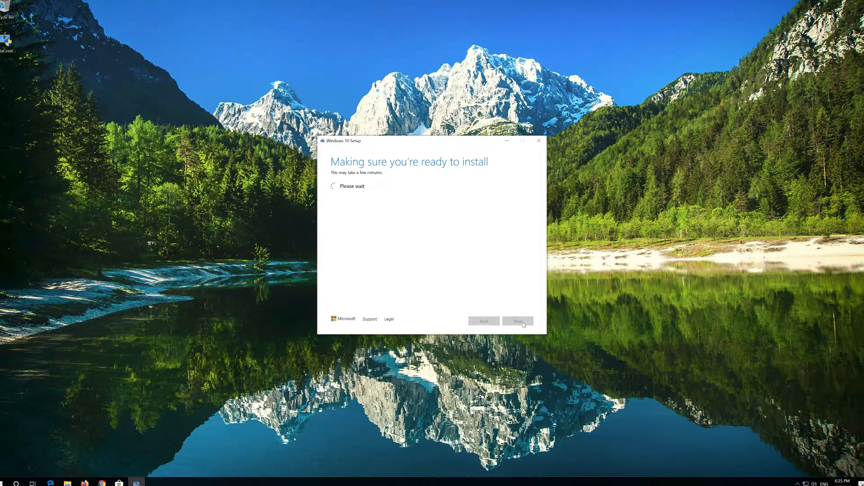
{"action": "left_click", "coordinate": [517, 322]}
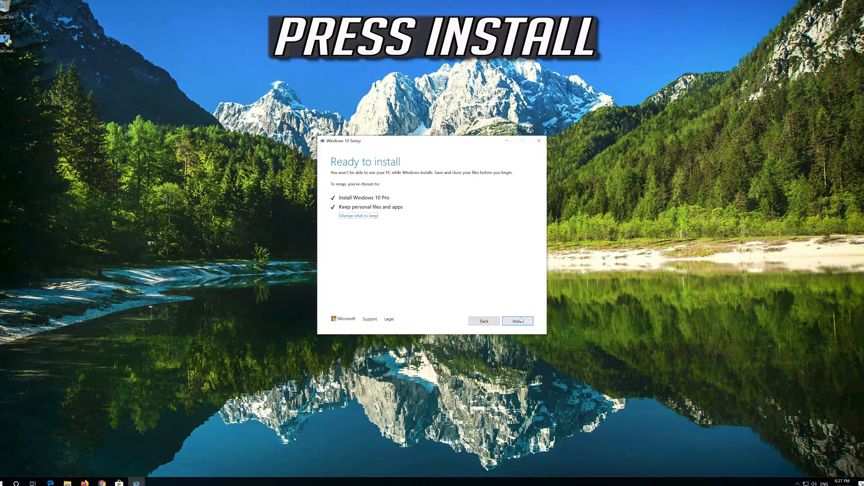
{"action": "left_click", "coordinate": [517, 321]}
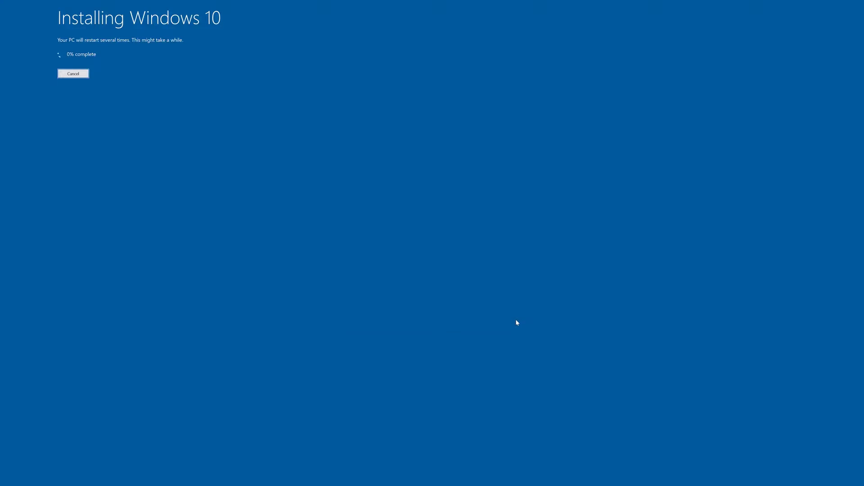